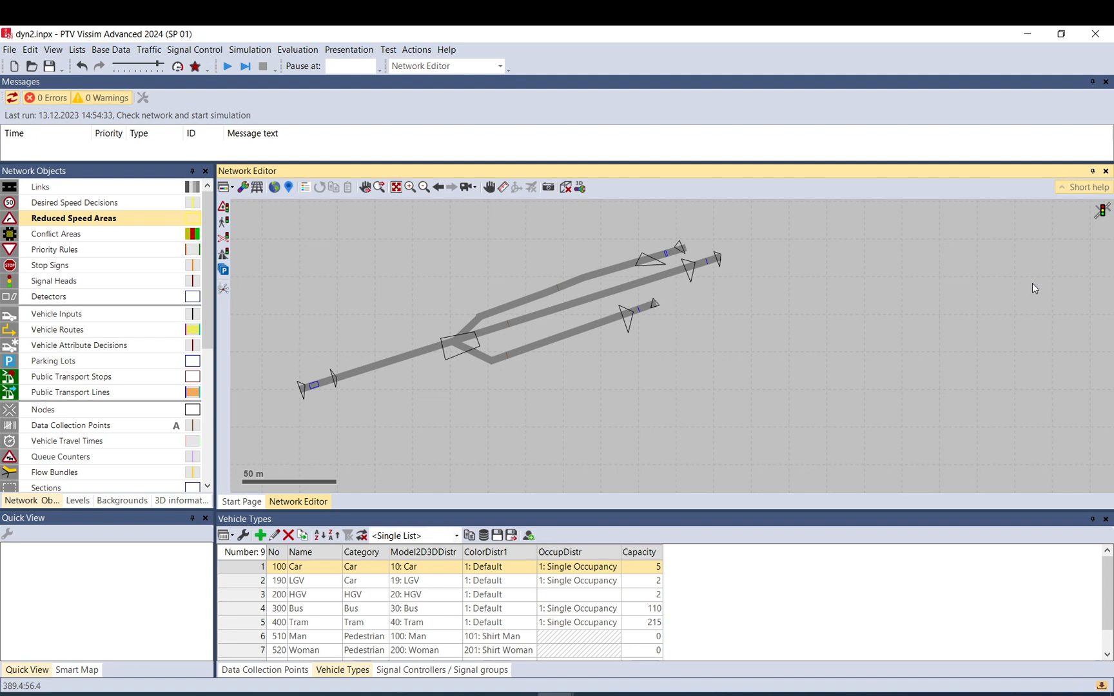
pyautogui.moveTo(718, 333)
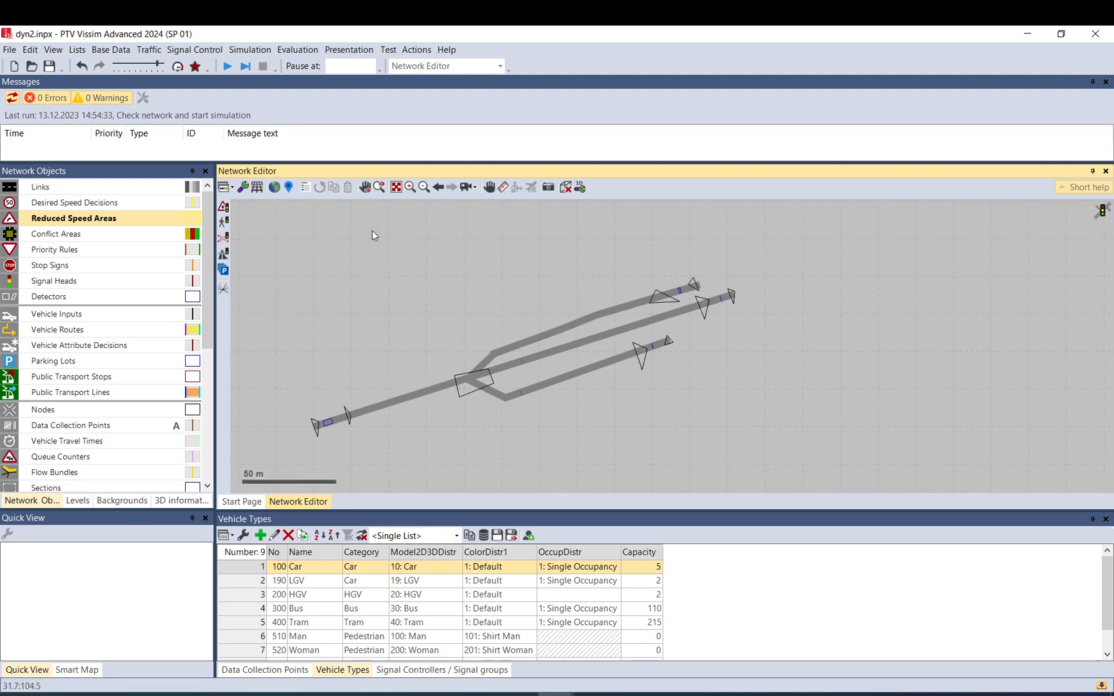
pyautogui.moveTo(814, 249)
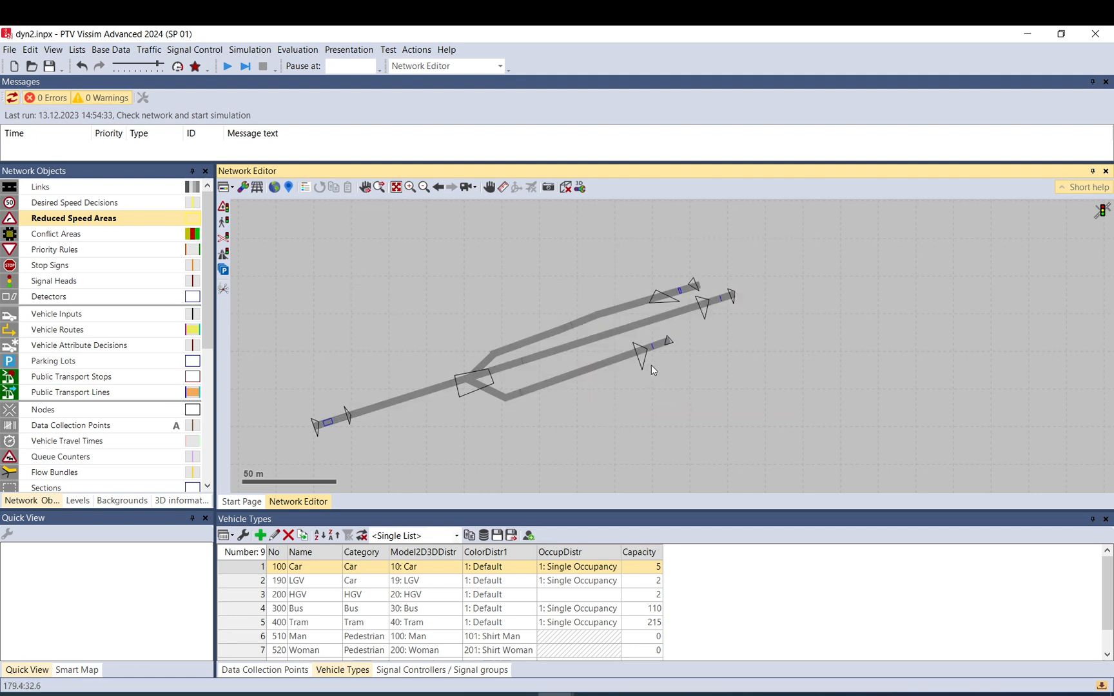
# - Review the Dynamic Assignment parameters (stochastic Kirchhoff, exponent 3.50) from the Traffic menu and close them
pyautogui.click(723, 297)
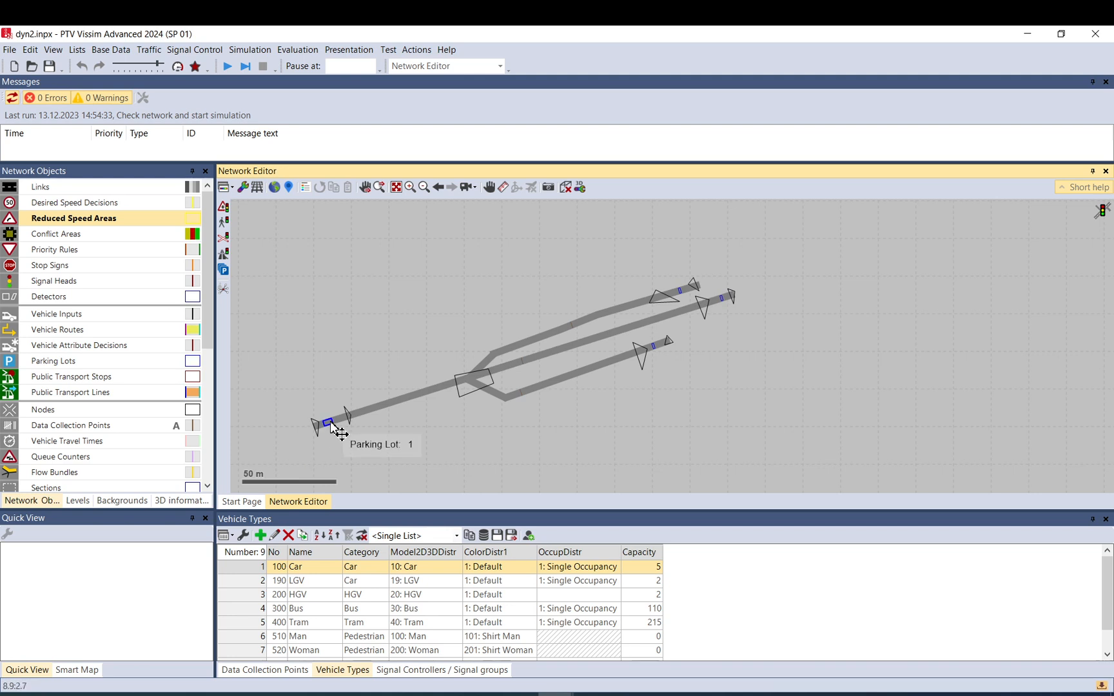
pyautogui.moveTo(368, 312)
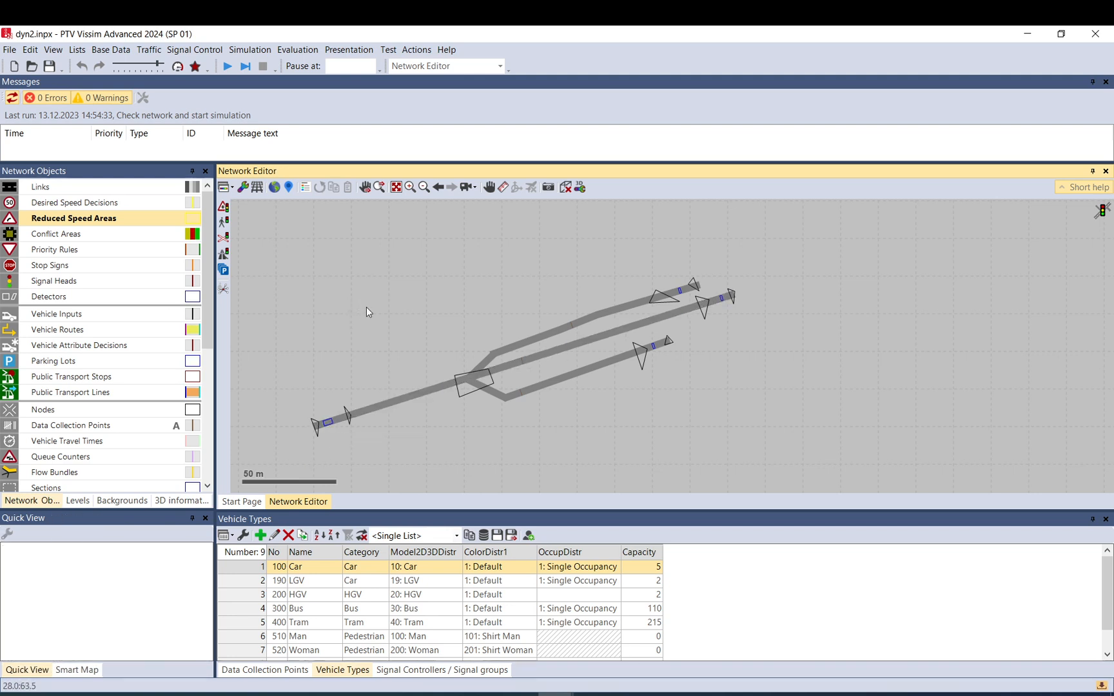
pyautogui.moveTo(364, 368)
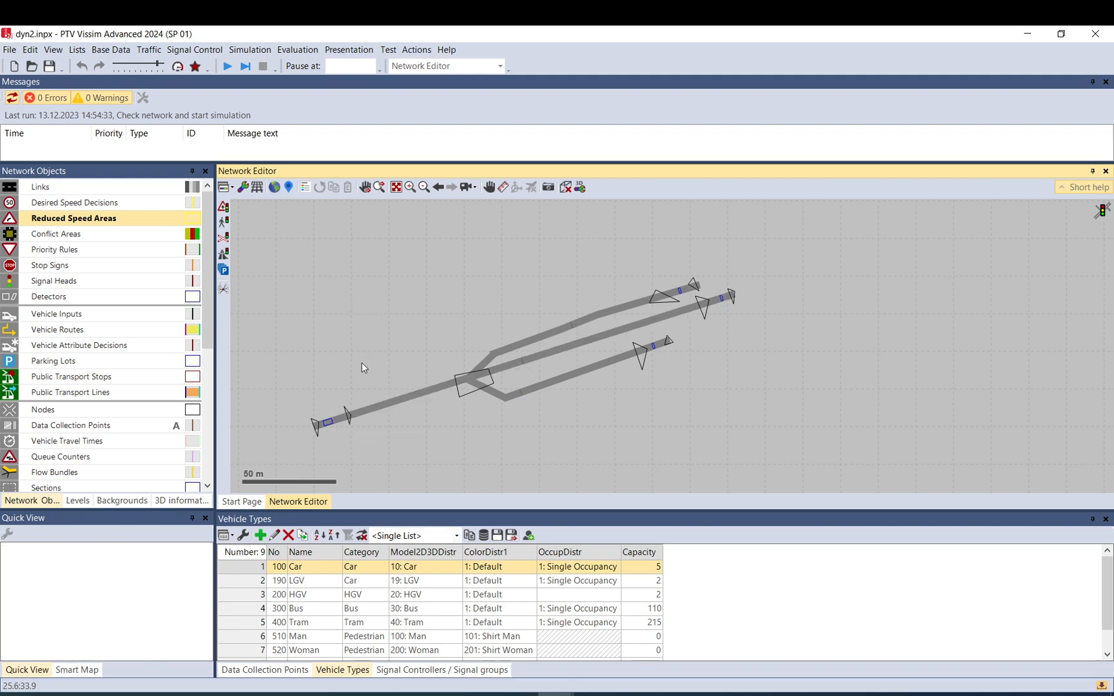
pyautogui.moveTo(375, 365)
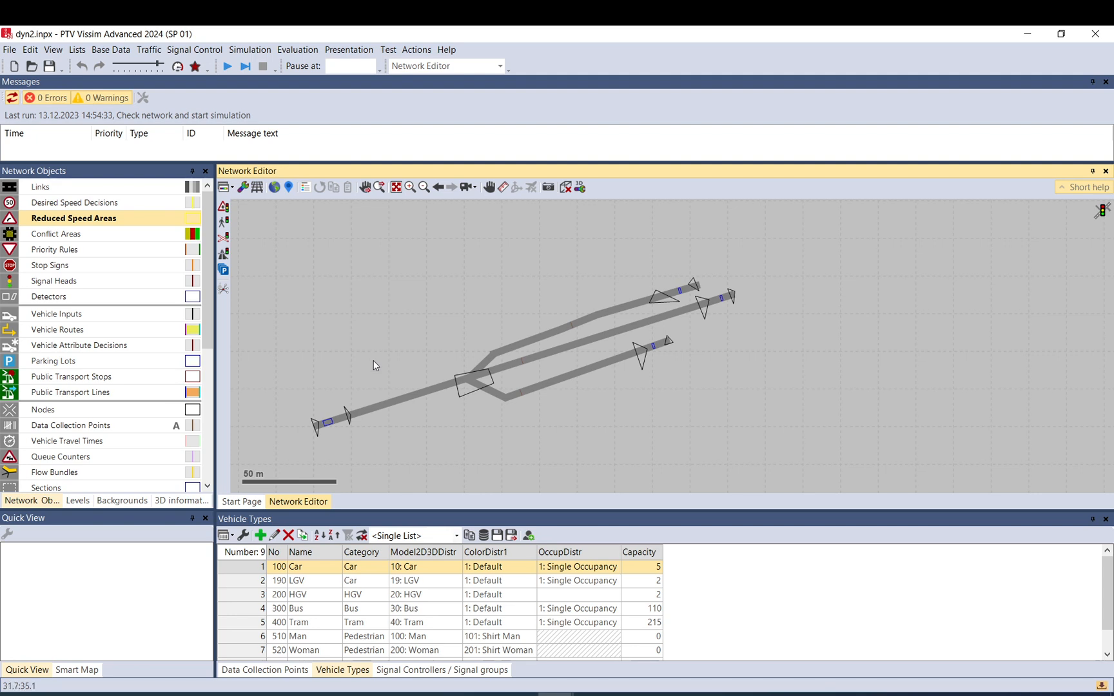
pyautogui.moveTo(816, 256)
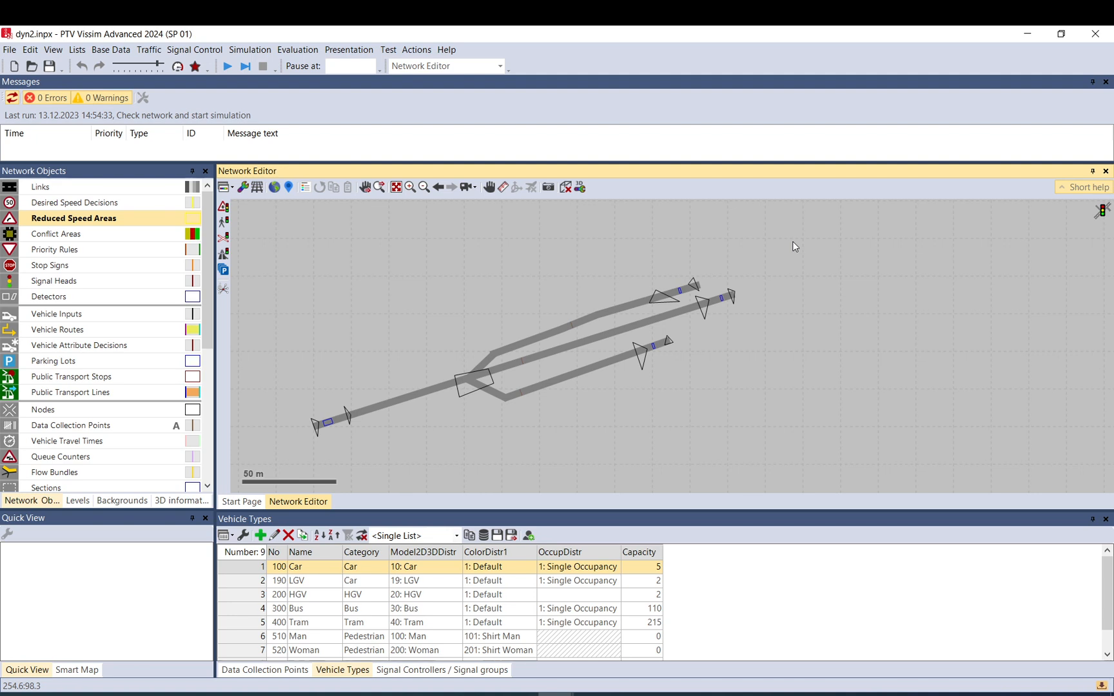
pyautogui.moveTo(803, 244)
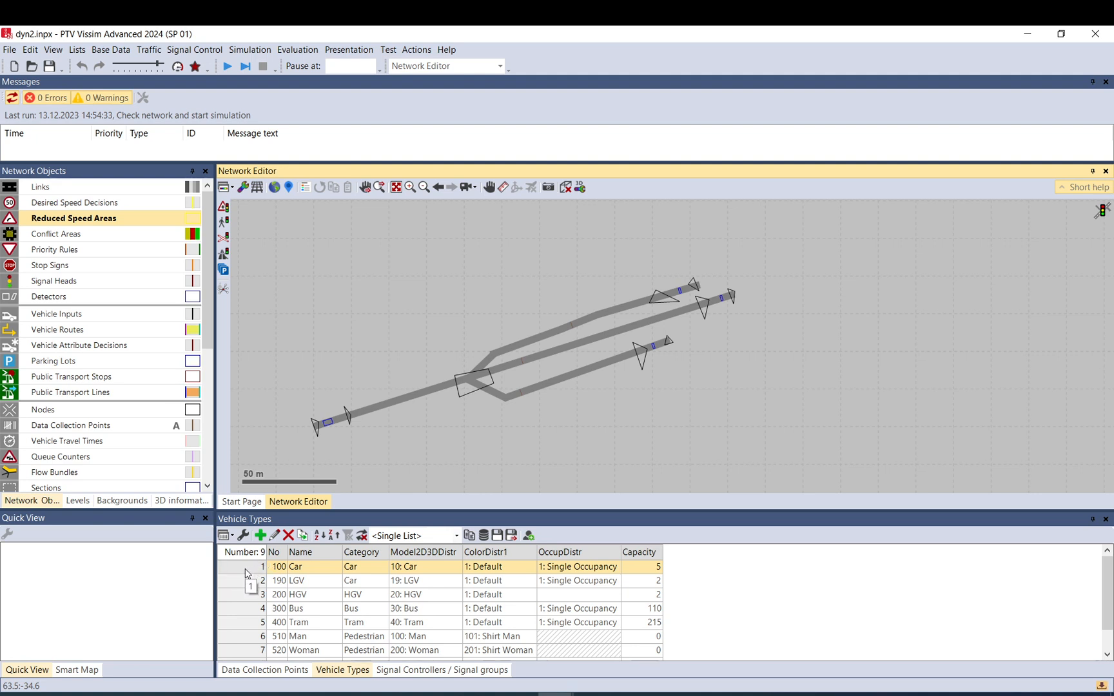
pyautogui.click(148, 50)
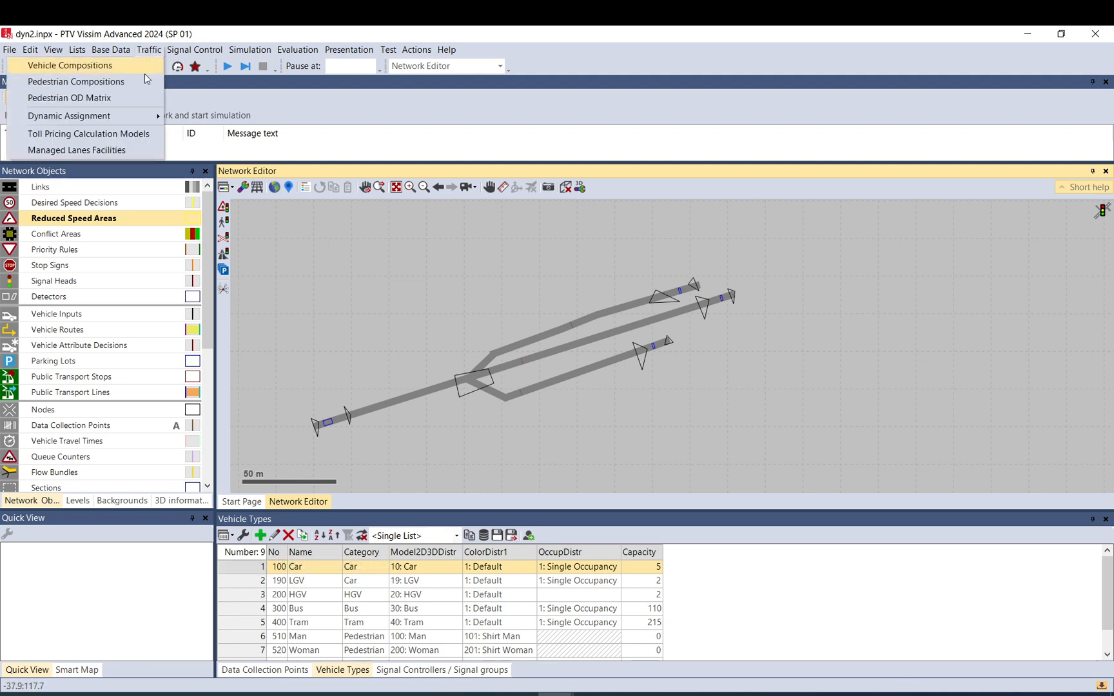
pyautogui.click(69, 116)
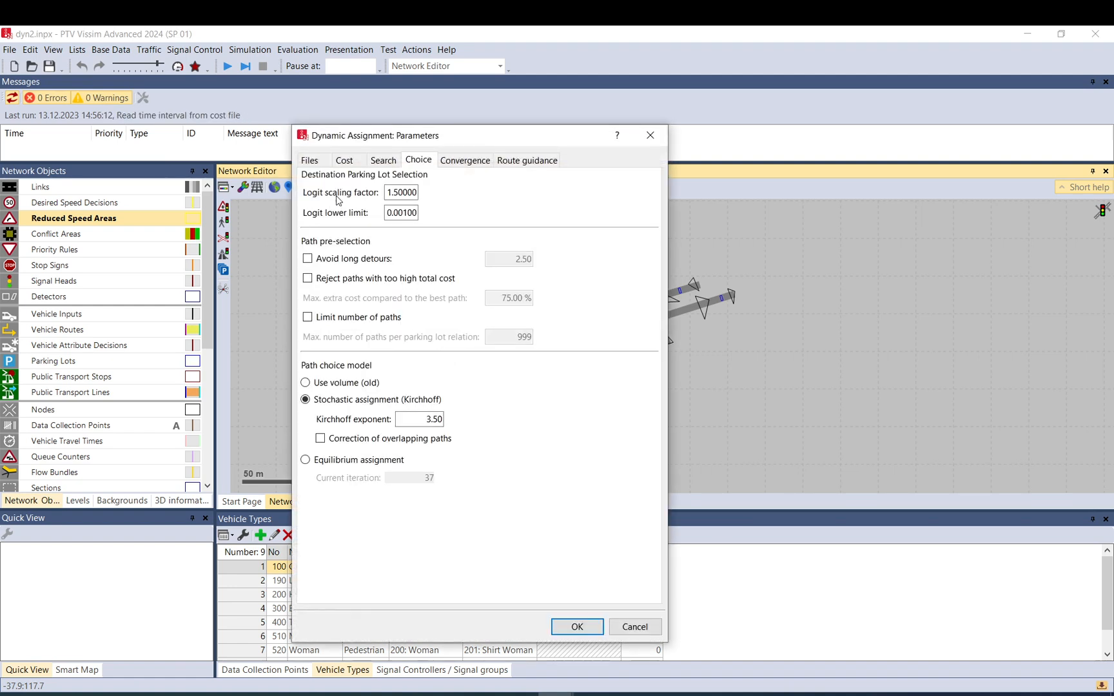
pyautogui.moveTo(402, 143)
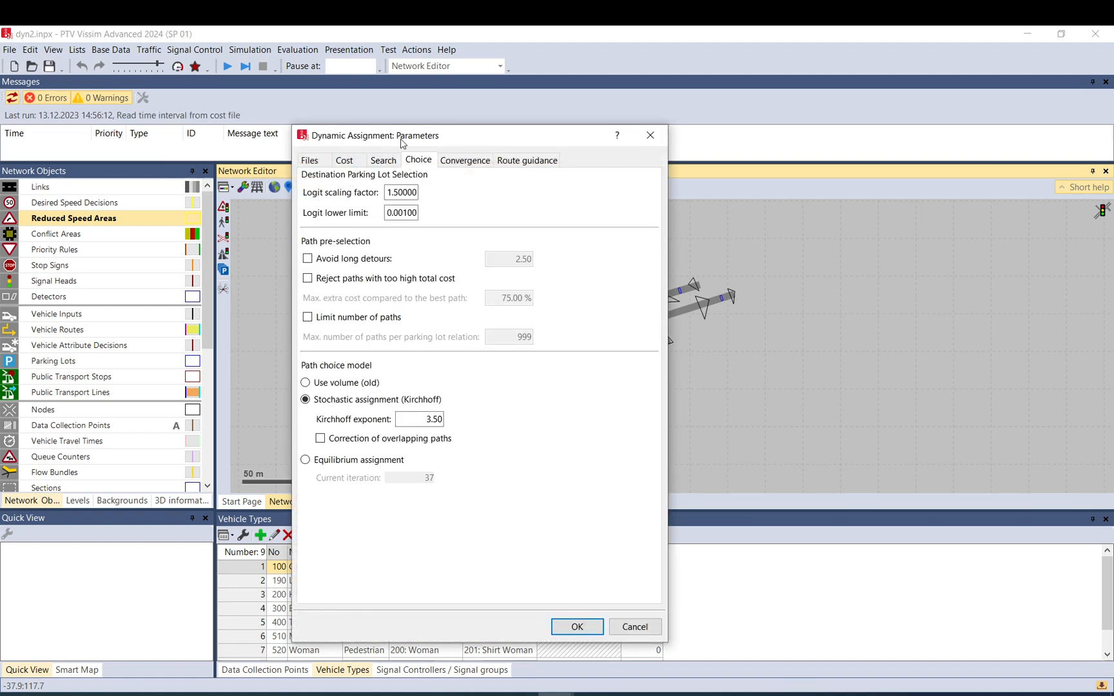
pyautogui.click(401, 192)
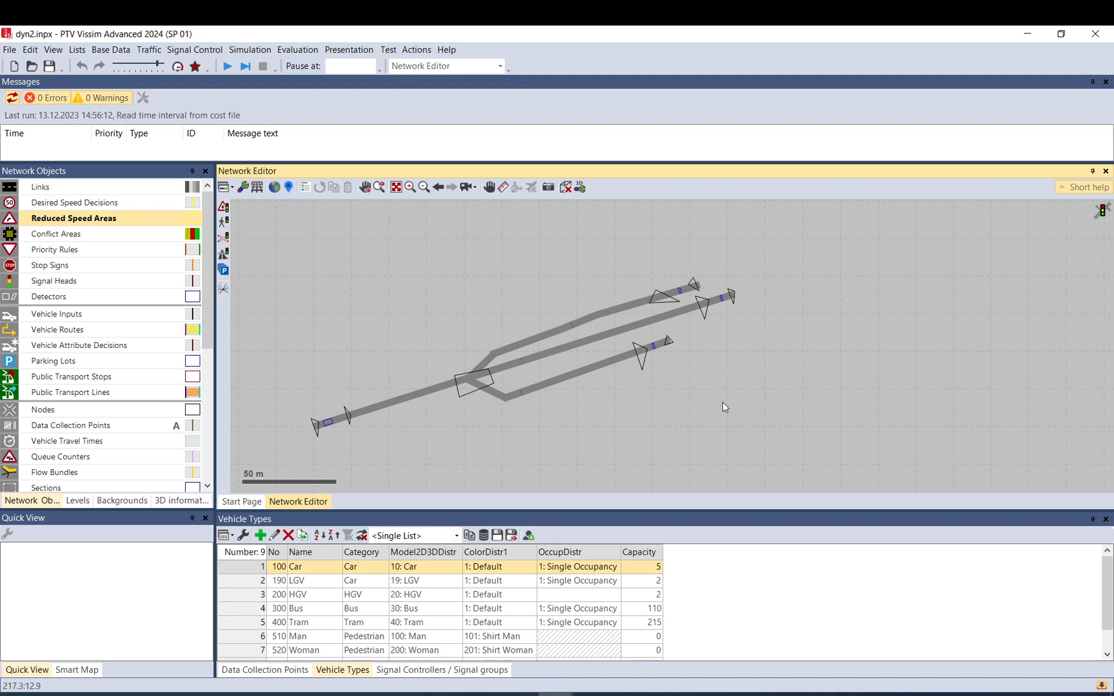
pyautogui.moveTo(713, 401)
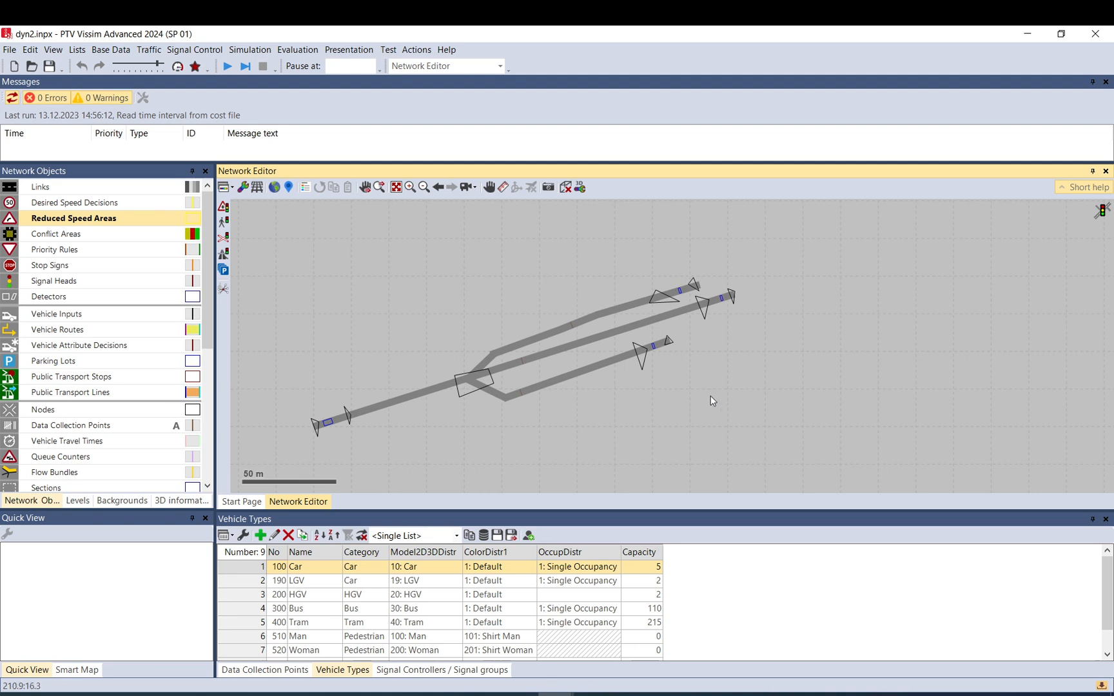
pyautogui.moveTo(709, 381)
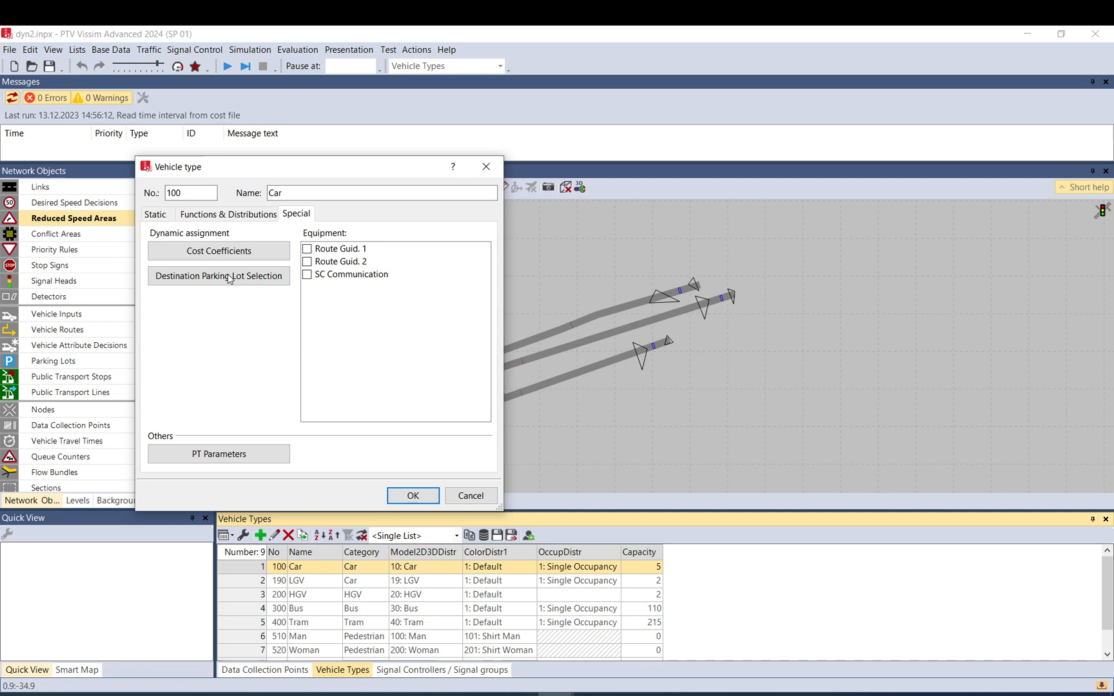
# - Review the Car type's Destination Parking Lot Selection coefficients, all zero, and close the table
pyautogui.click(218, 276)
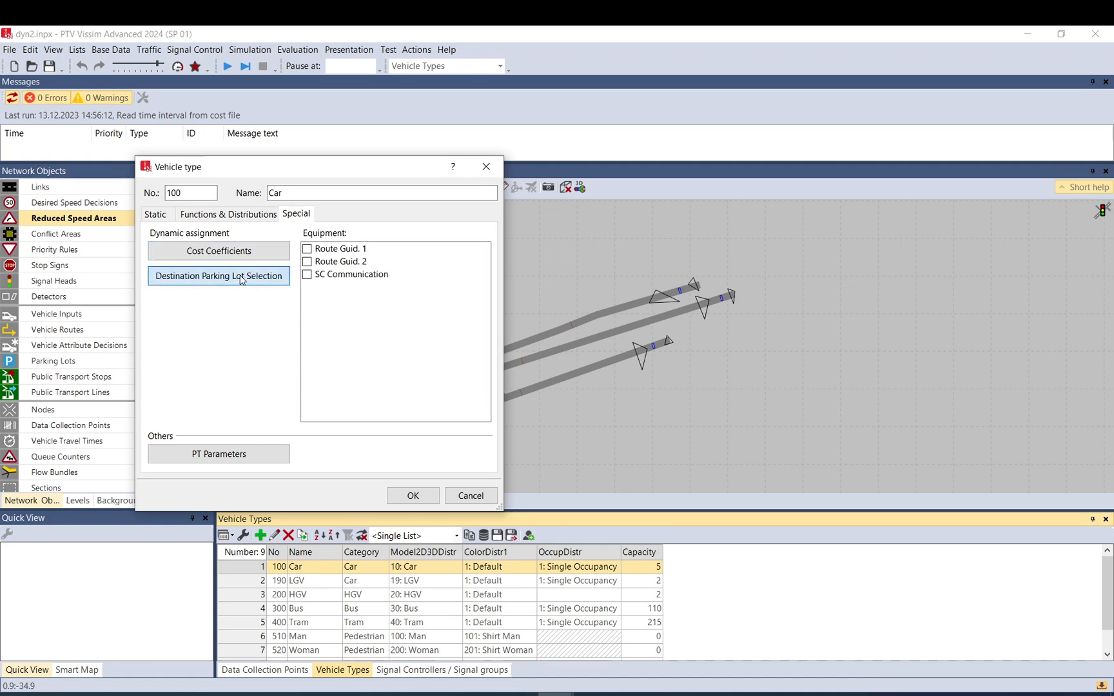
pyautogui.click(220, 276)
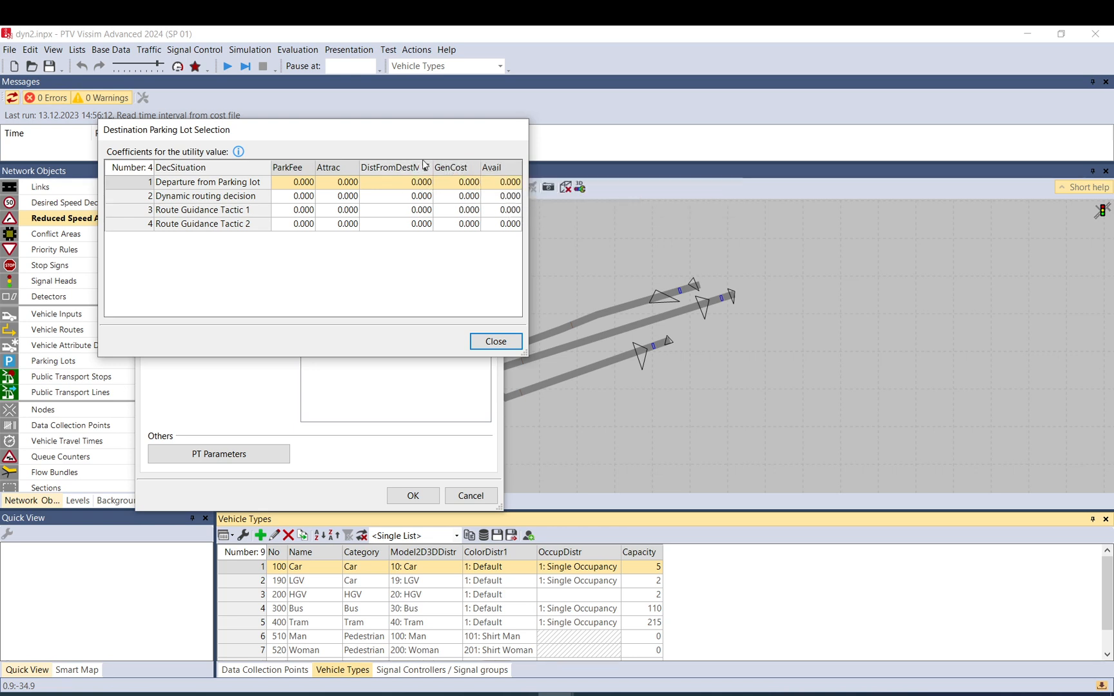
pyautogui.moveTo(290, 168)
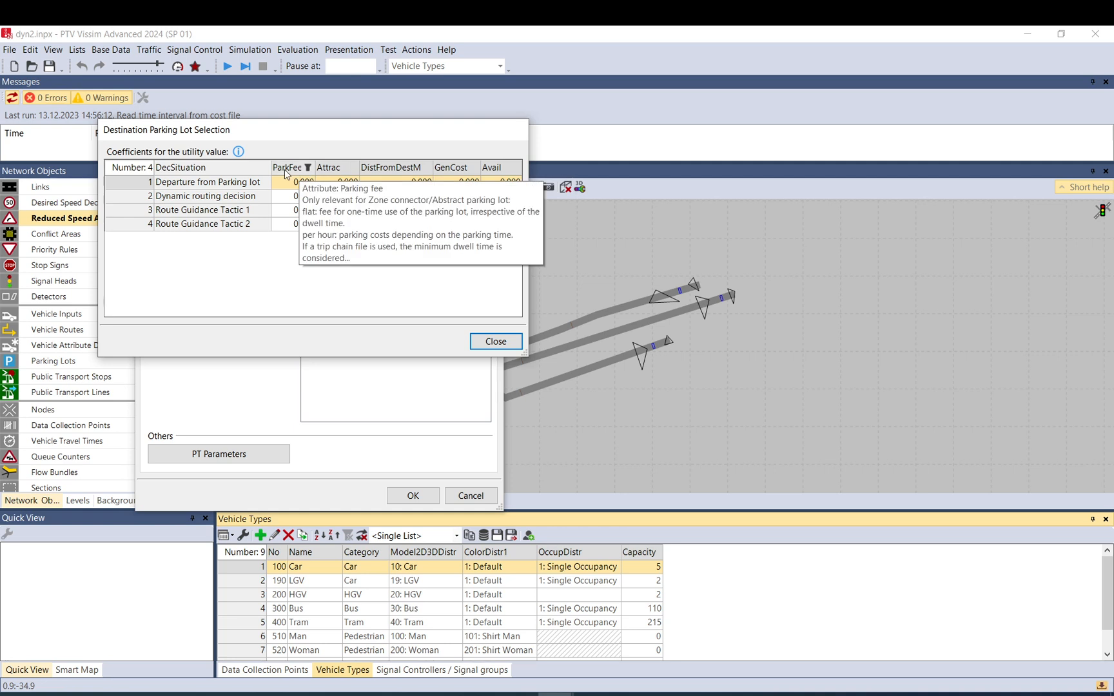
pyautogui.moveTo(399, 170)
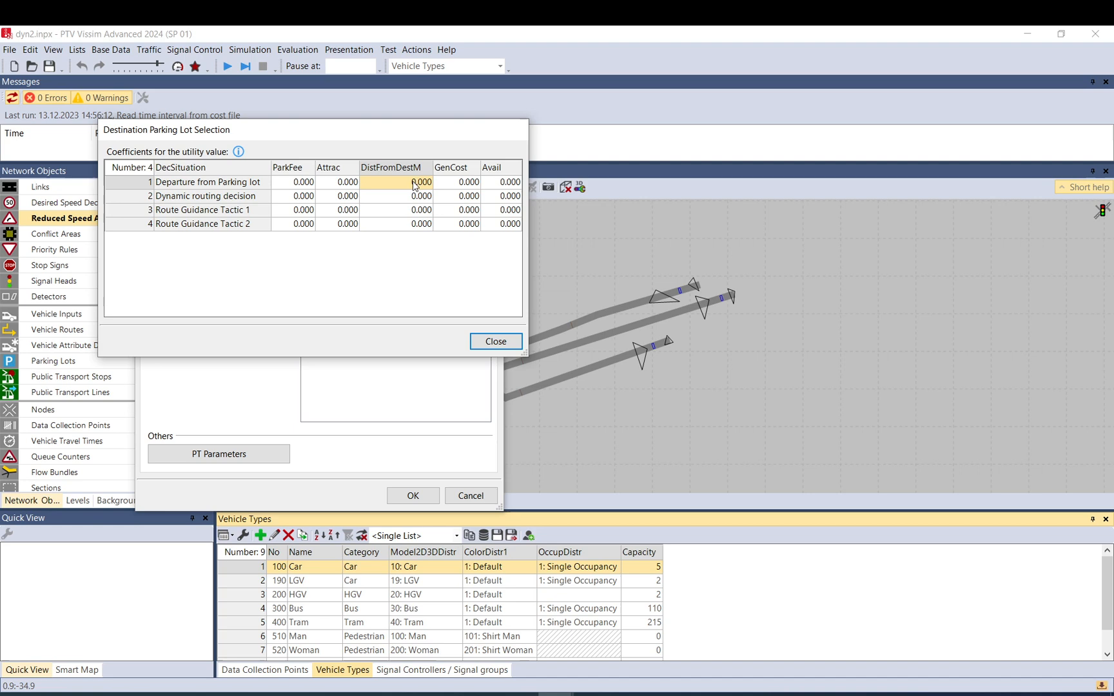
pyautogui.click(495, 342)
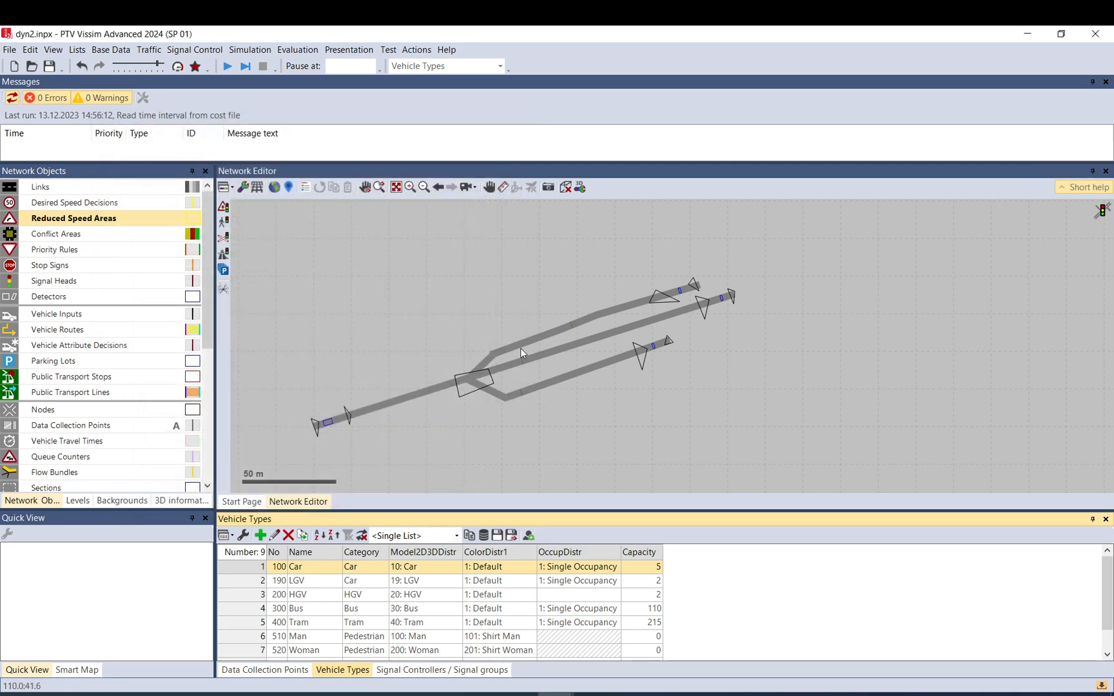
# - Inspect the through link and upper branch in Links mode, undoing an accidental reshape of the branch
pyautogui.click(40, 185)
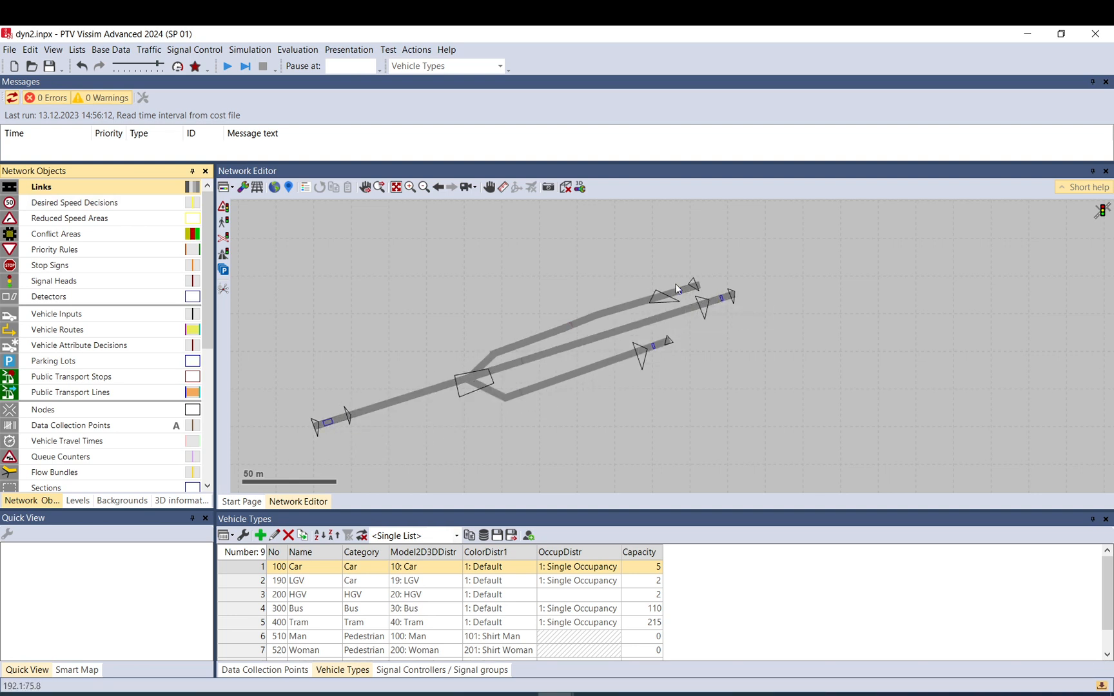
pyautogui.moveTo(635, 336)
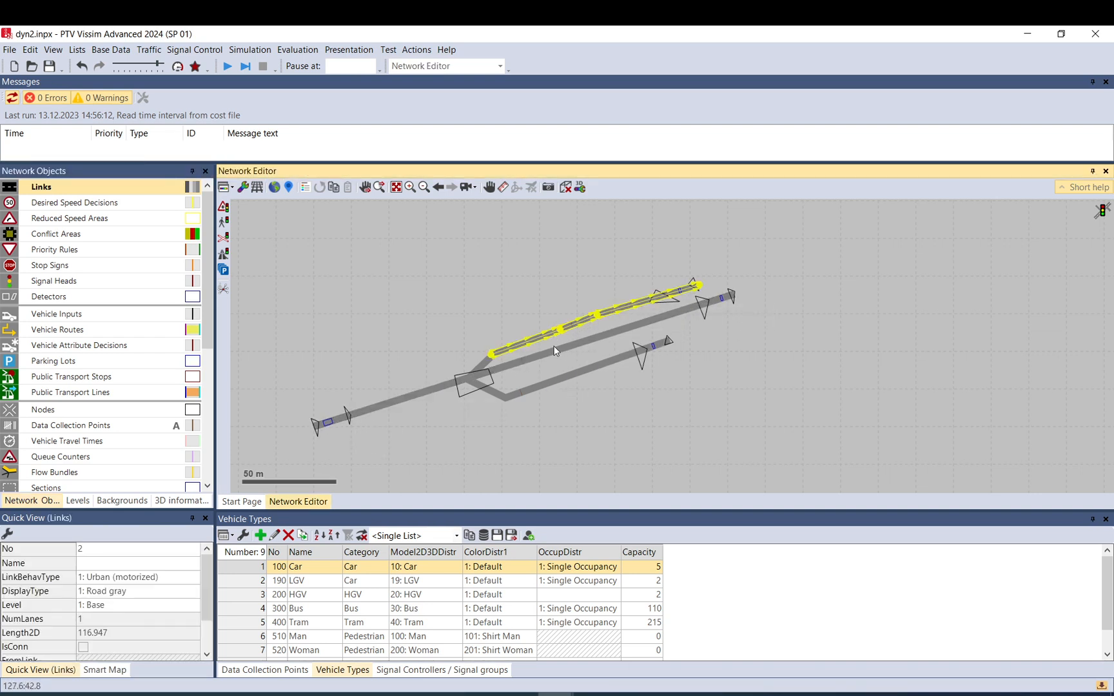
pyautogui.click(344, 416)
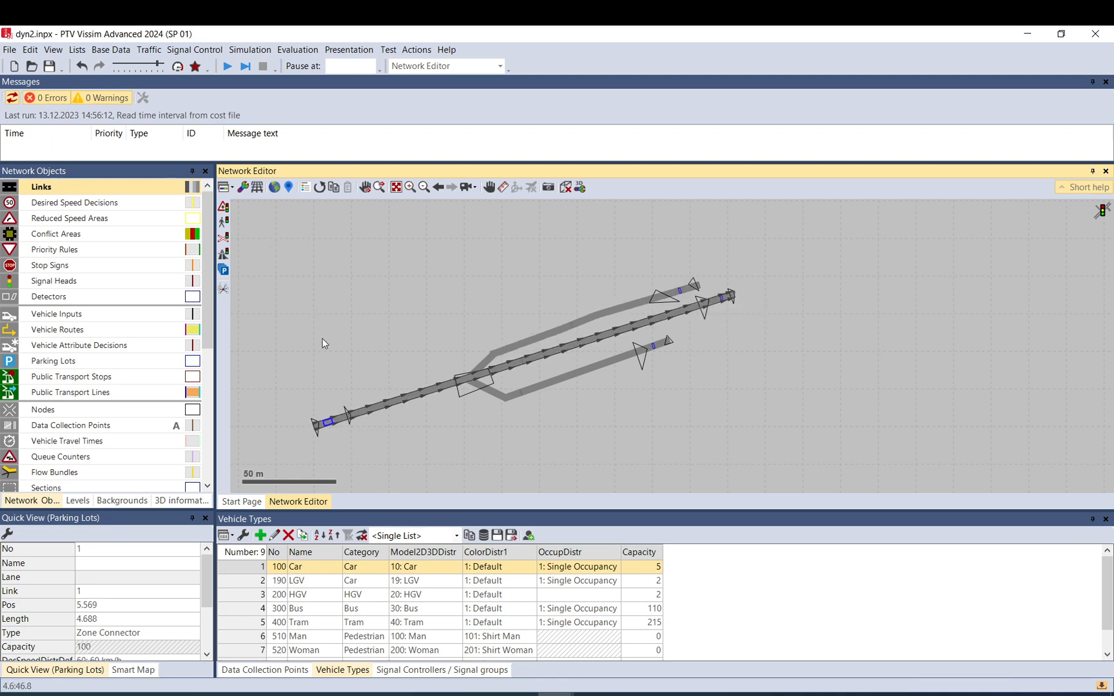
pyautogui.click(535, 338)
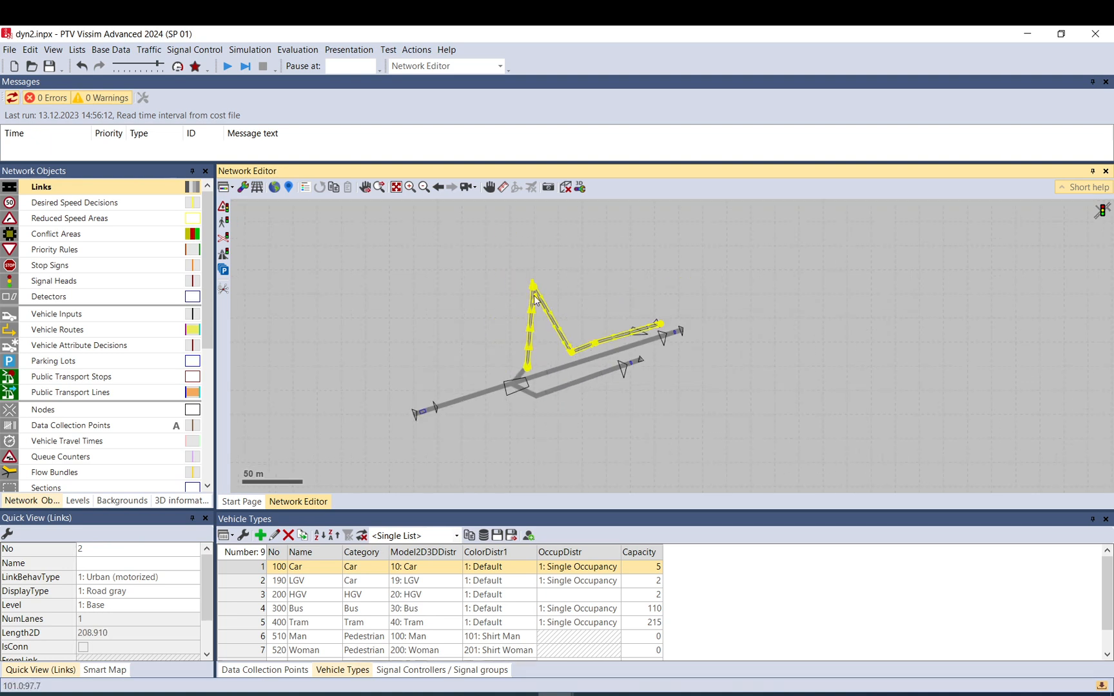
pyautogui.moveTo(534, 283); pyautogui.dragTo(348, 216)
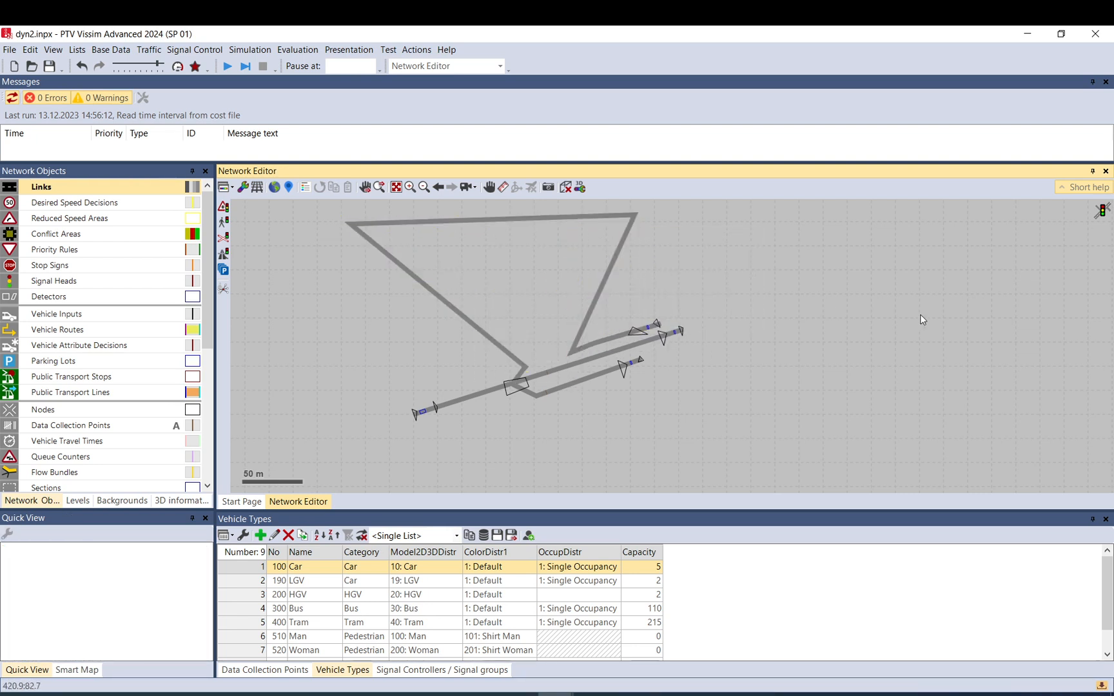
pyautogui.click(377, 231)
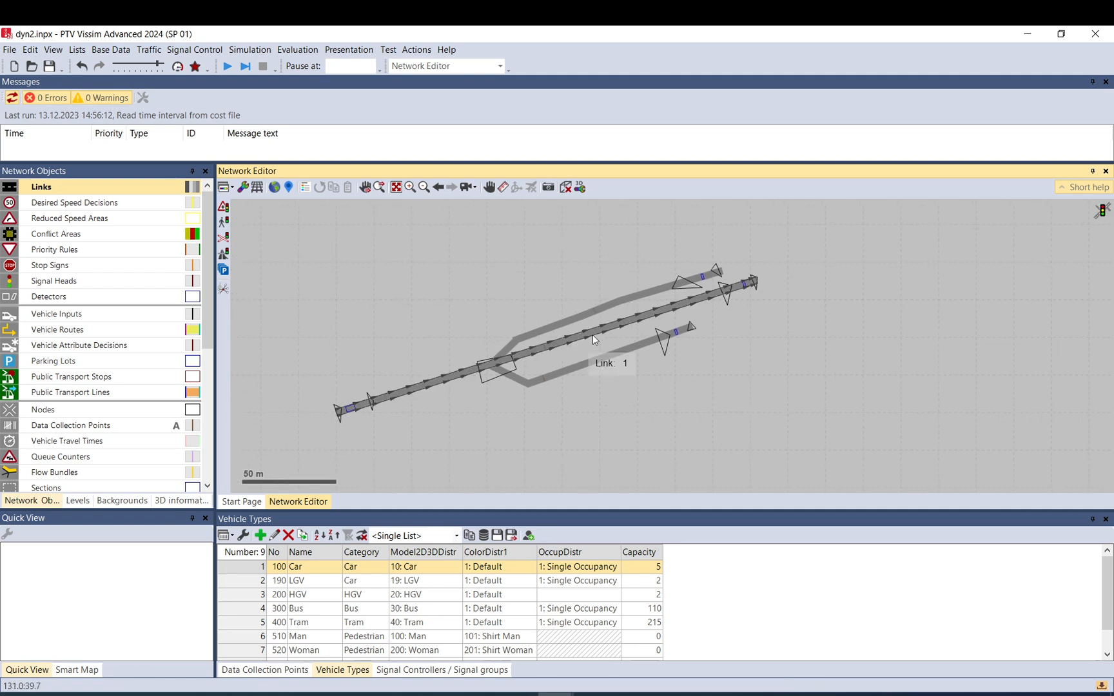
pyautogui.moveTo(714, 280)
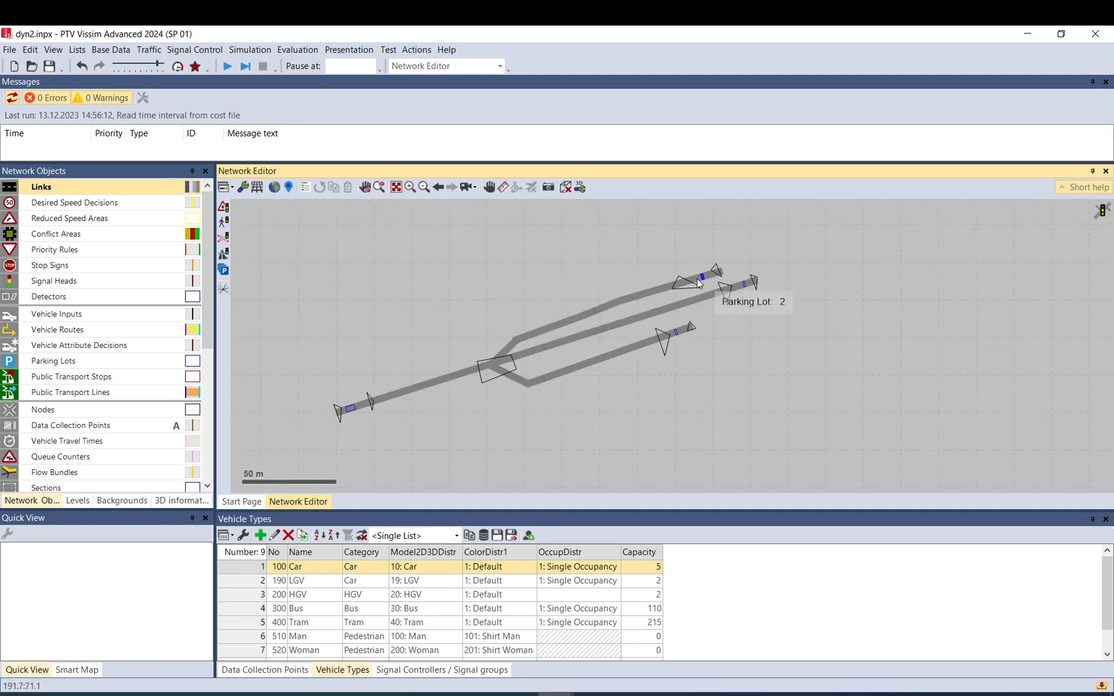
pyautogui.moveTo(682, 314)
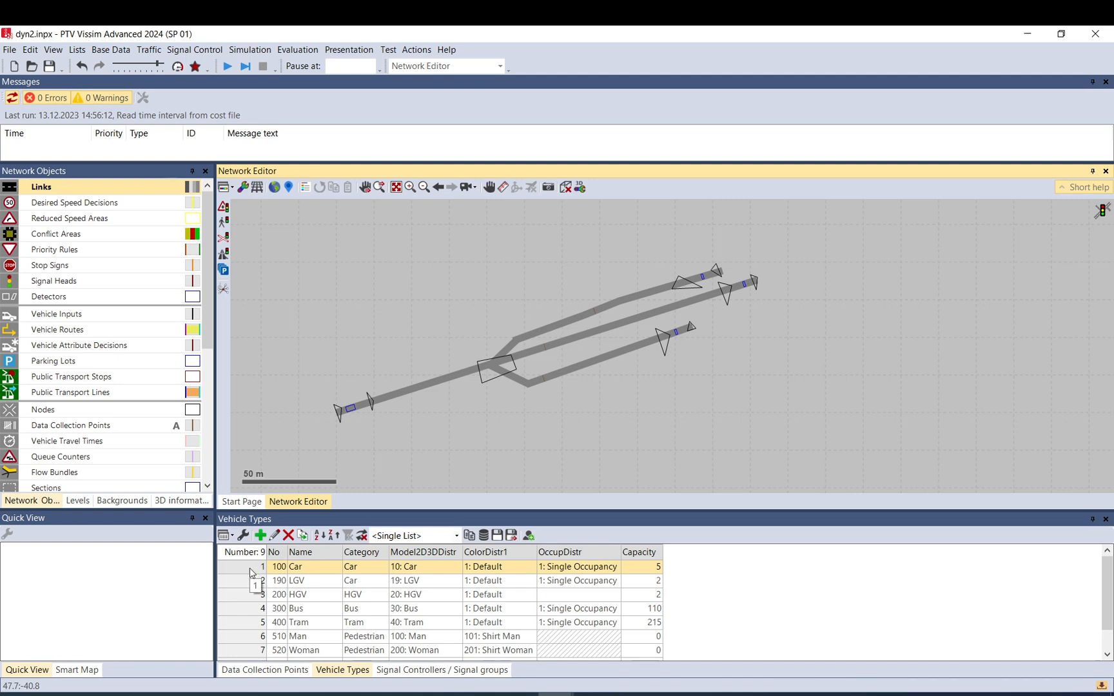
# - Set Car's GenCost coefficient for Departure from Parking lot to -0.050 and close the table
pyautogui.doubleClick(294, 568)
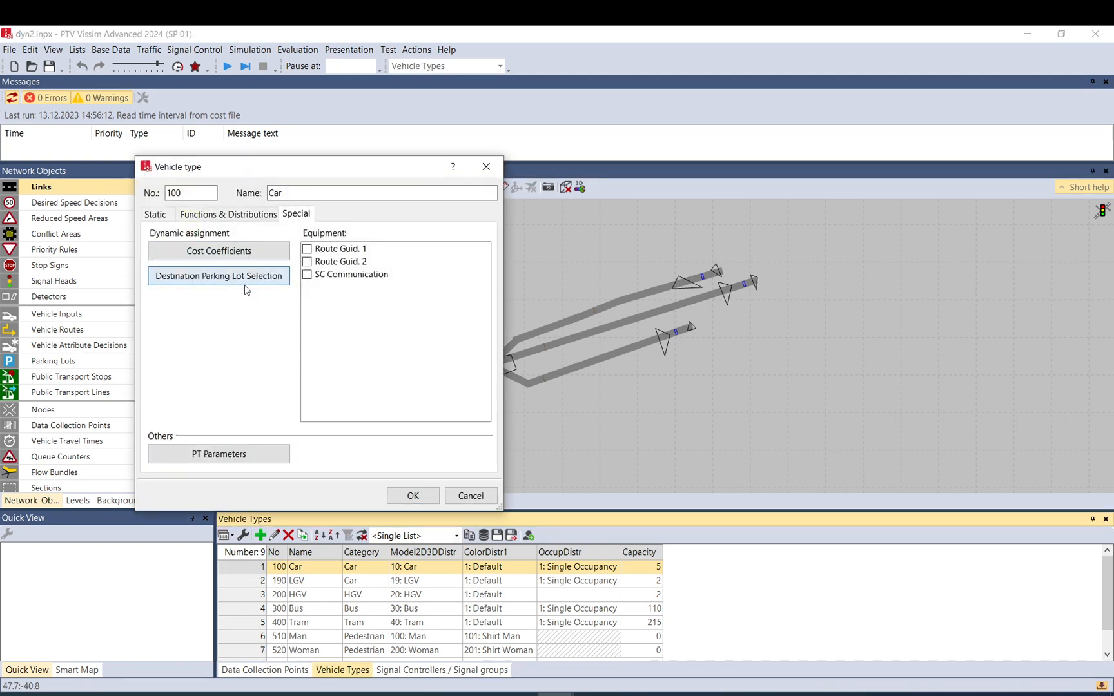
pyautogui.click(217, 276)
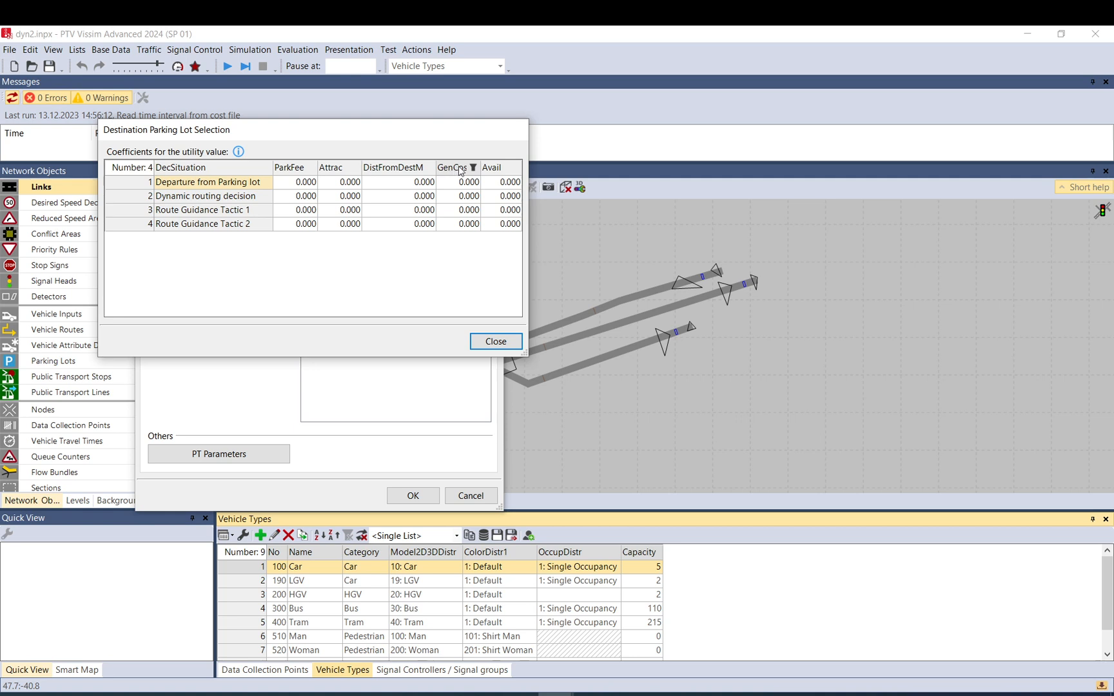
pyautogui.moveTo(451, 166)
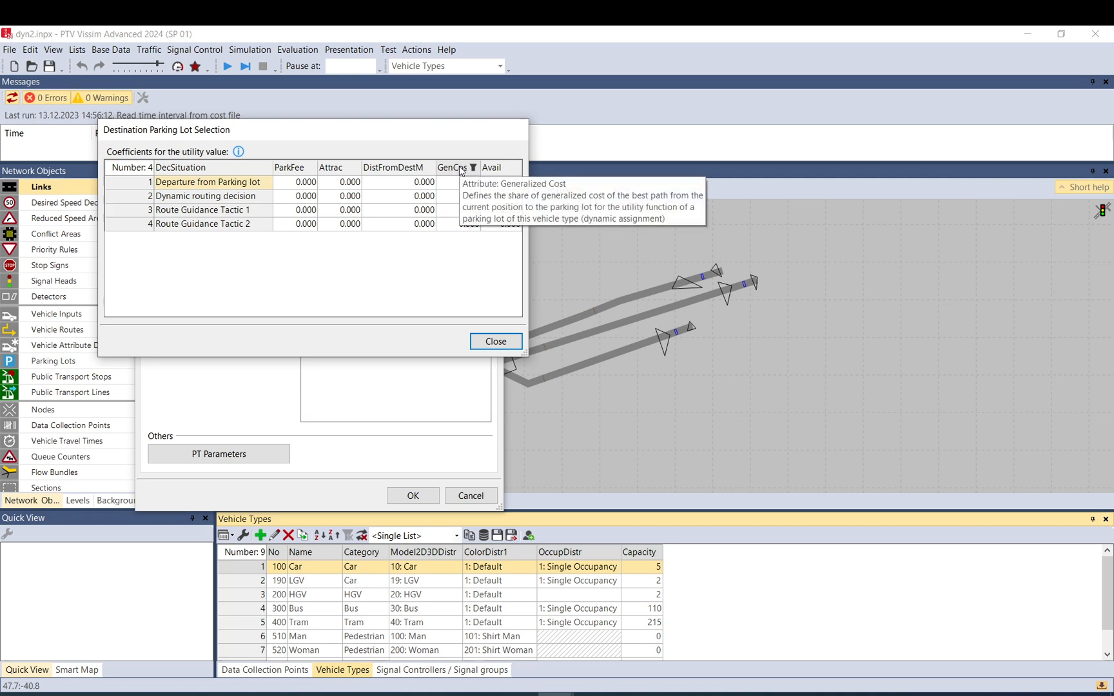
pyautogui.moveTo(479, 276)
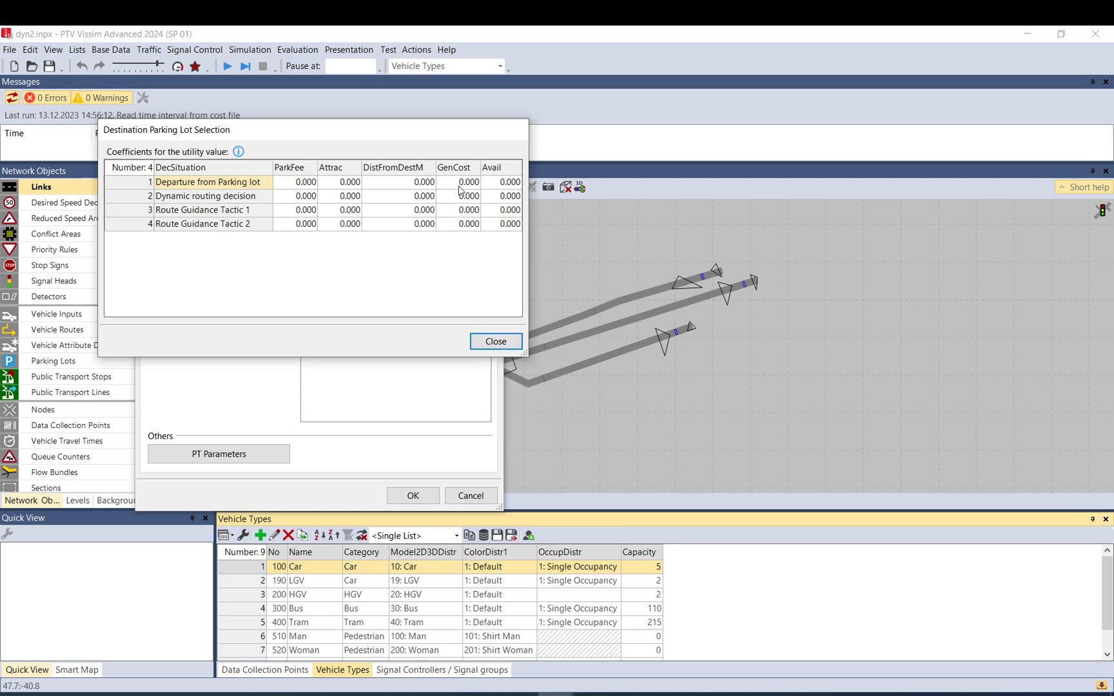
pyautogui.click(456, 182)
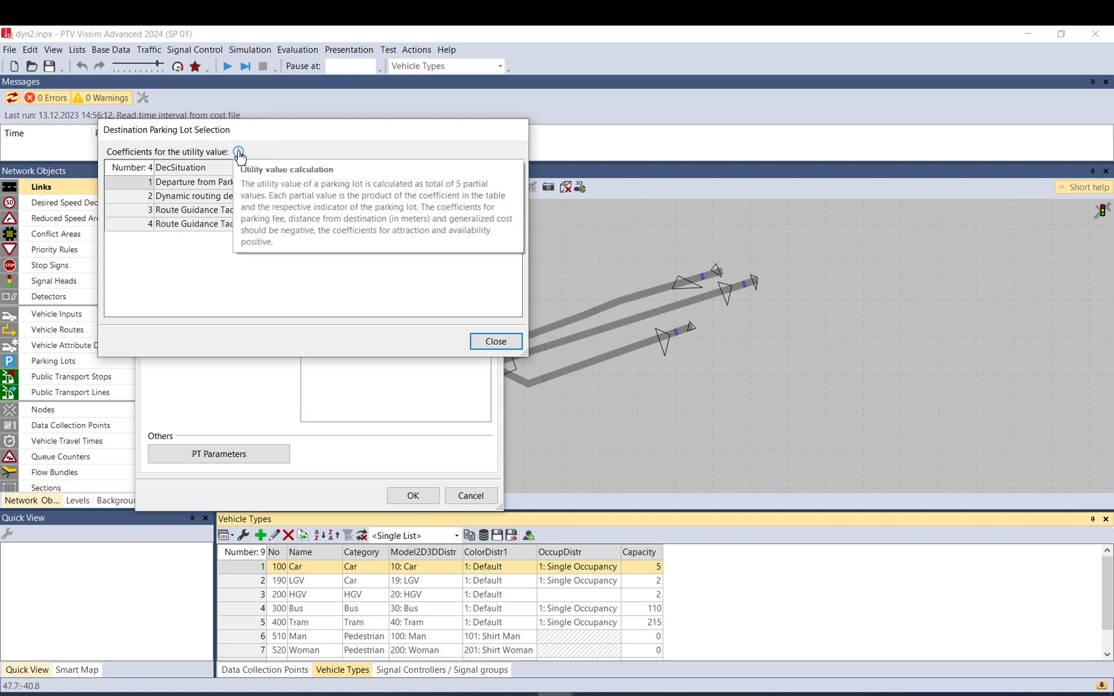
pyautogui.moveTo(441, 188)
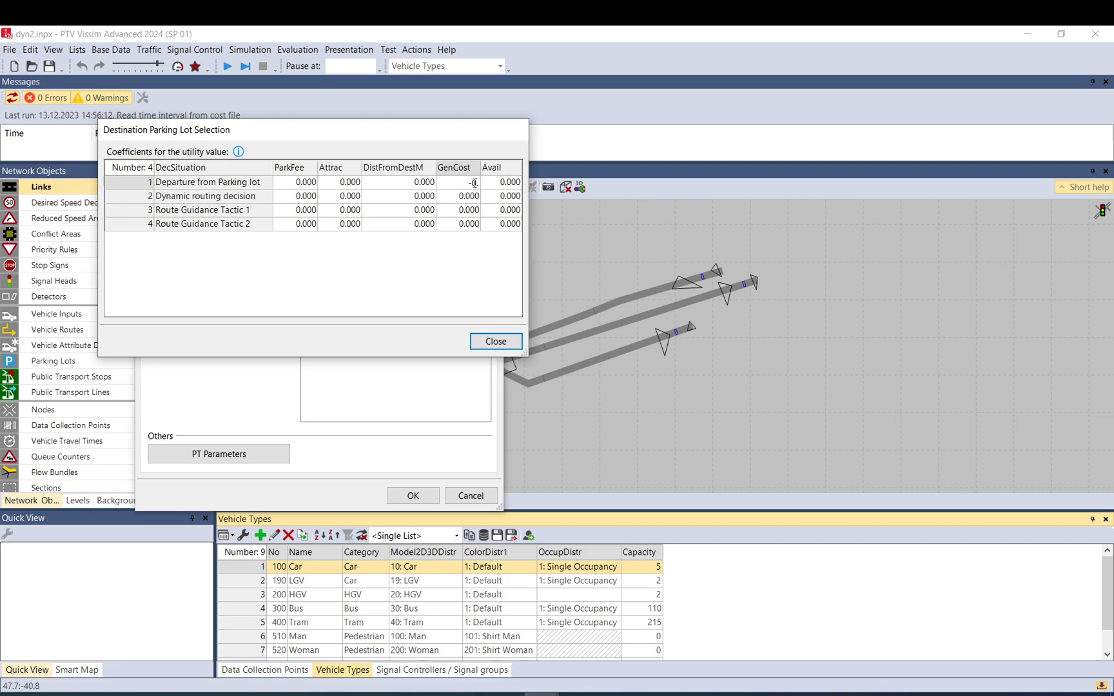
pyautogui.write('-0.050')
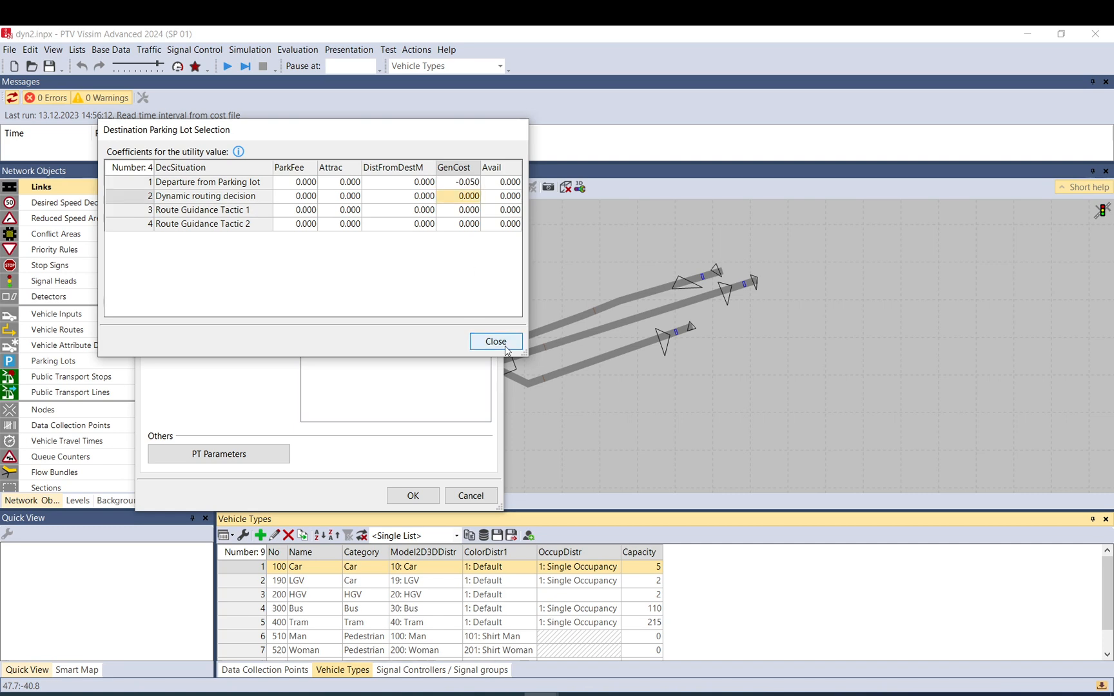
pyautogui.click(495, 340)
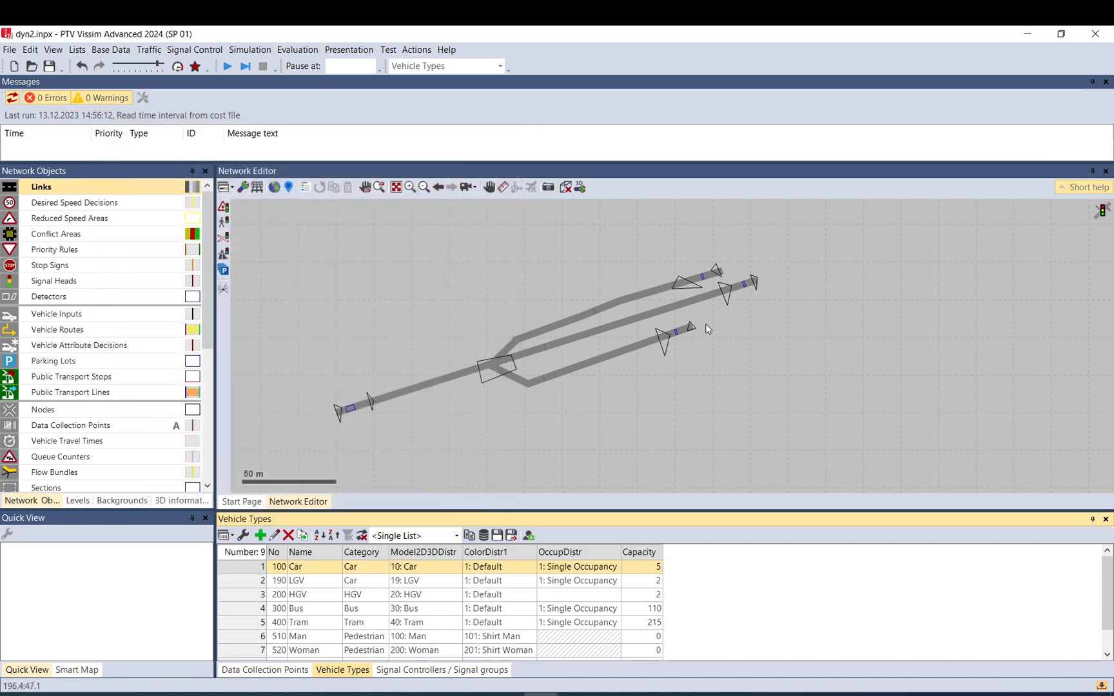
# - Run the multi-run simulation from the toolbar, then stop it after several runs
pyautogui.click(607, 358)
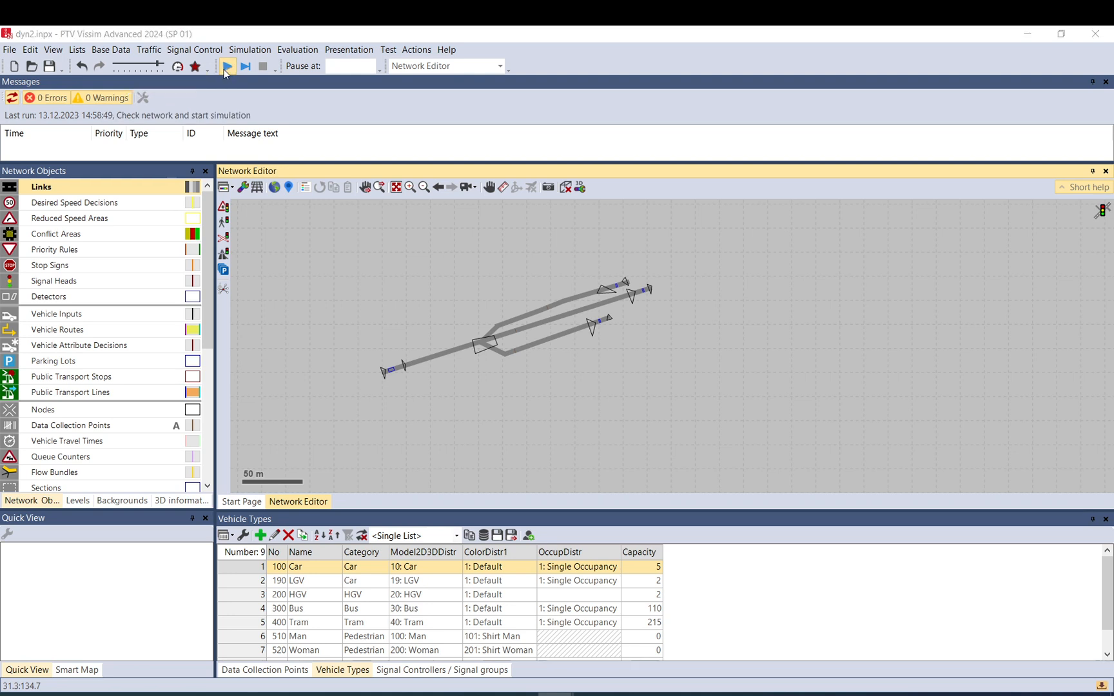
pyautogui.click(226, 66)
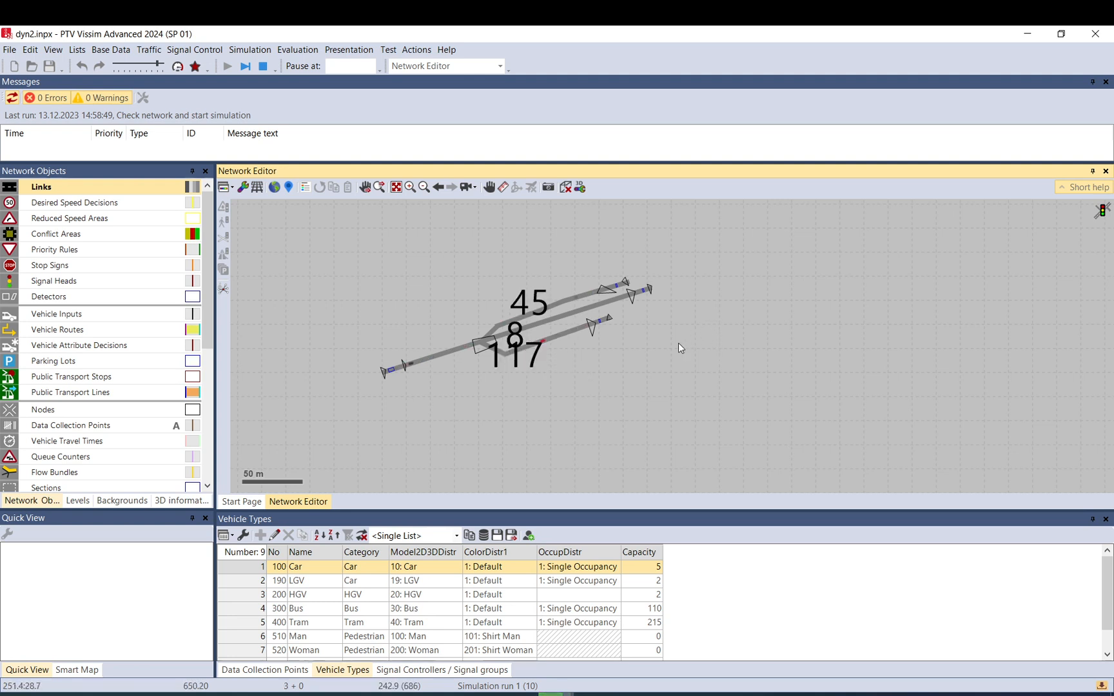
pyautogui.moveTo(601, 327)
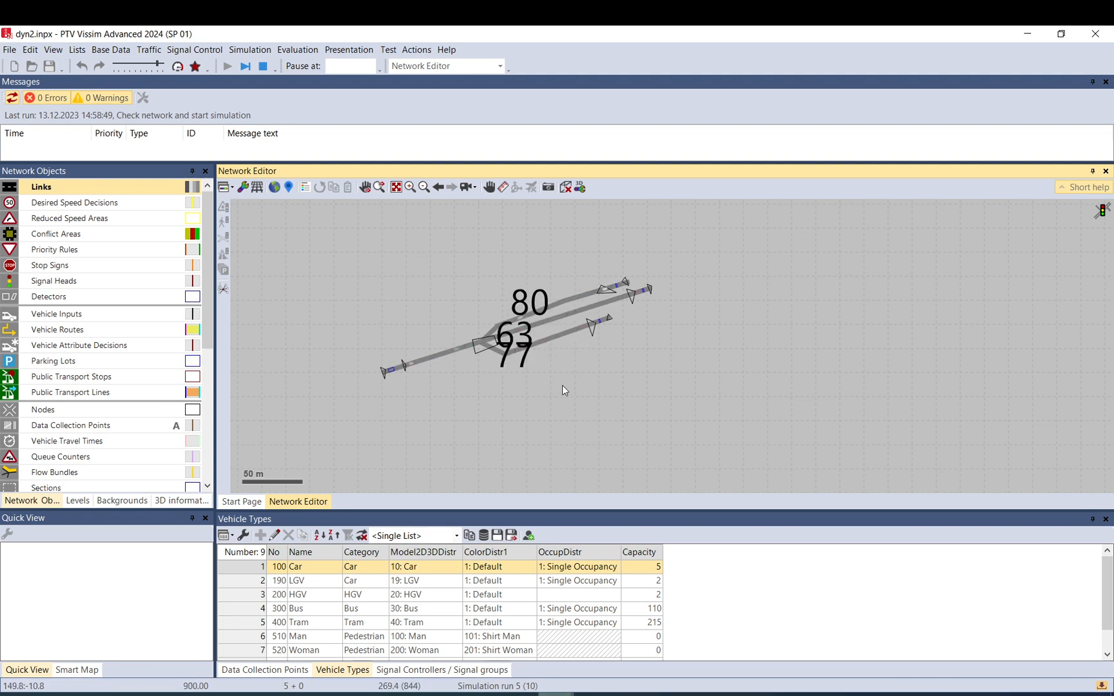
pyautogui.click(261, 65)
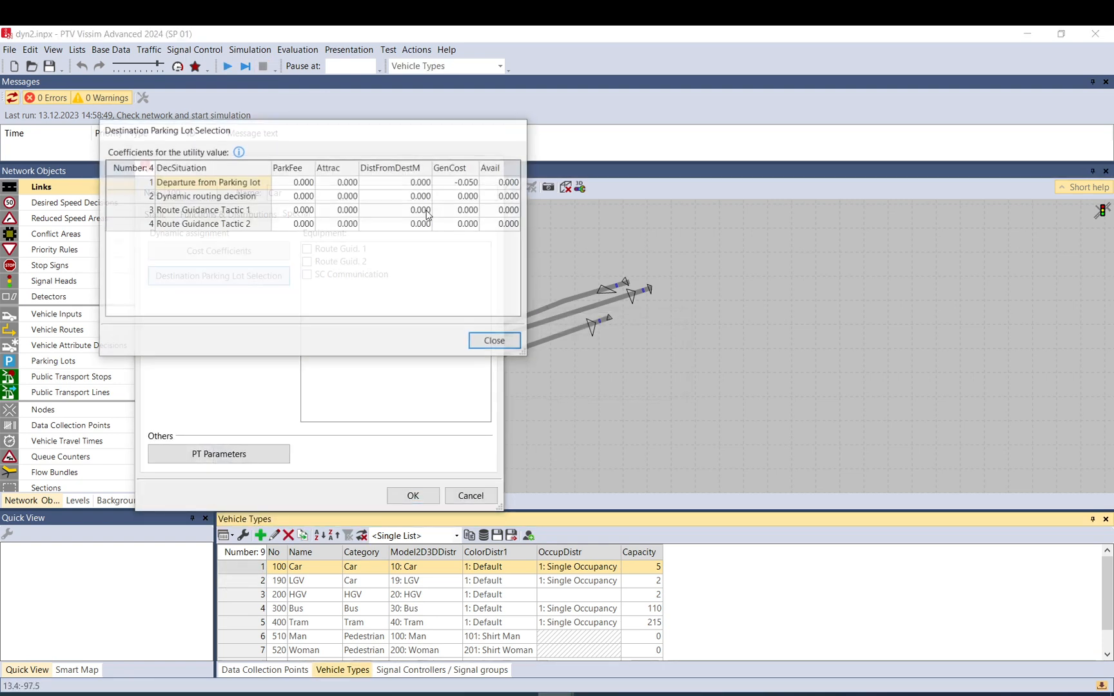
# - Close the Car coefficient dialogs, leaving GenCost at -0.050
pyautogui.click(458, 182)
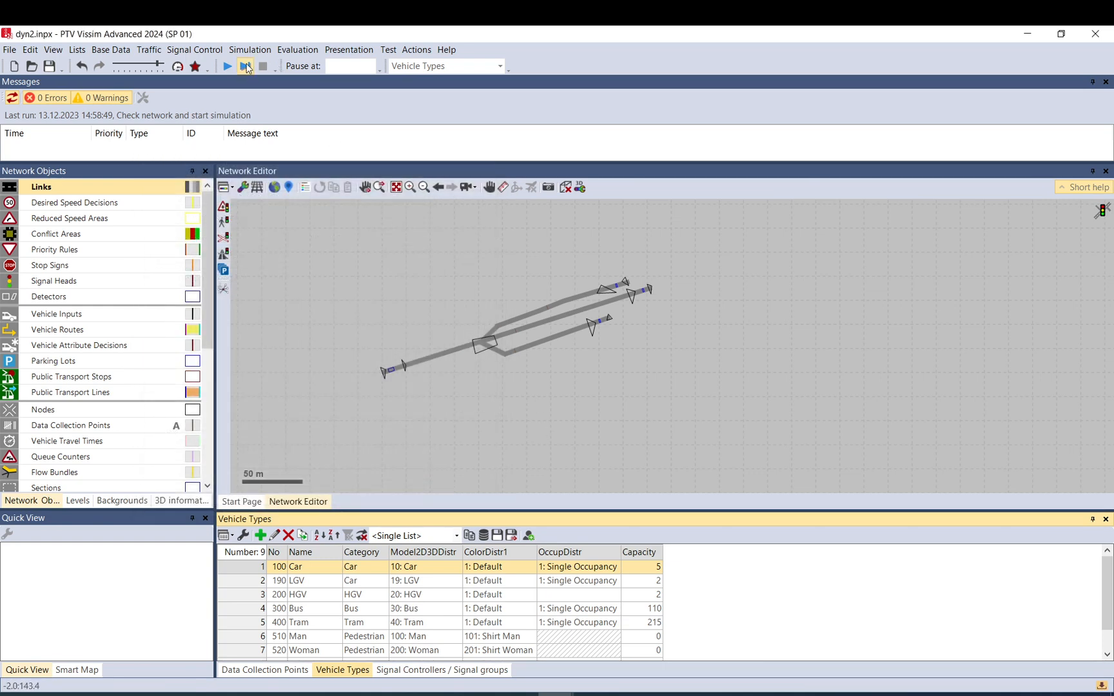
# - Start a fresh simulation, passing the network check into run 1 of 10
pyautogui.click(226, 66)
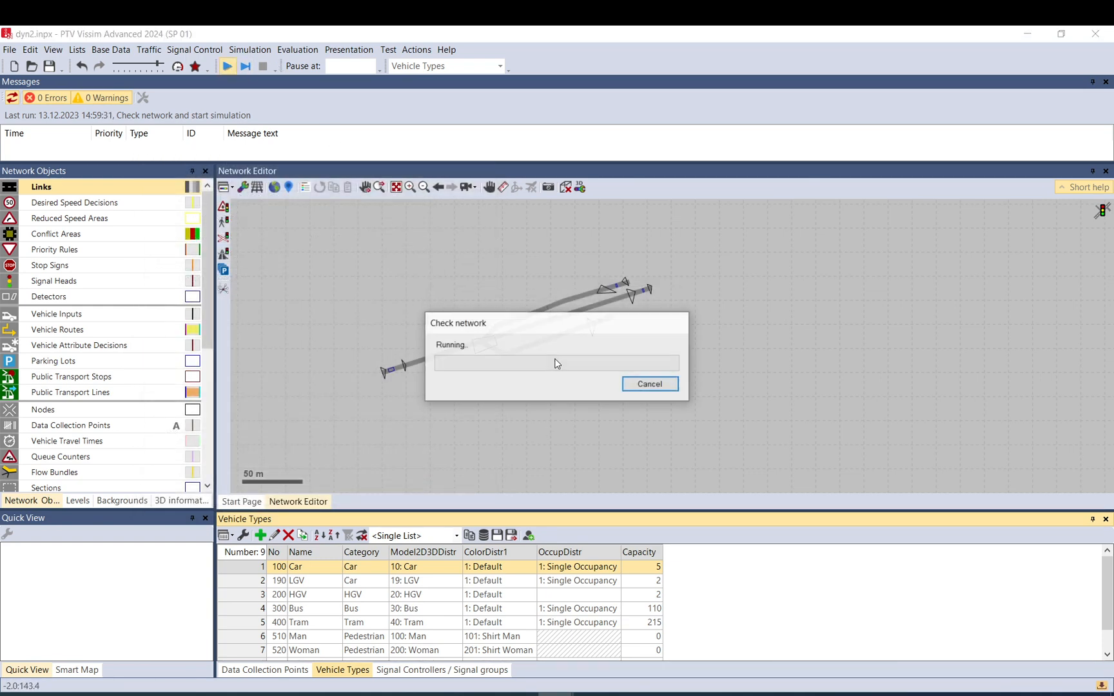
pyautogui.click(226, 66)
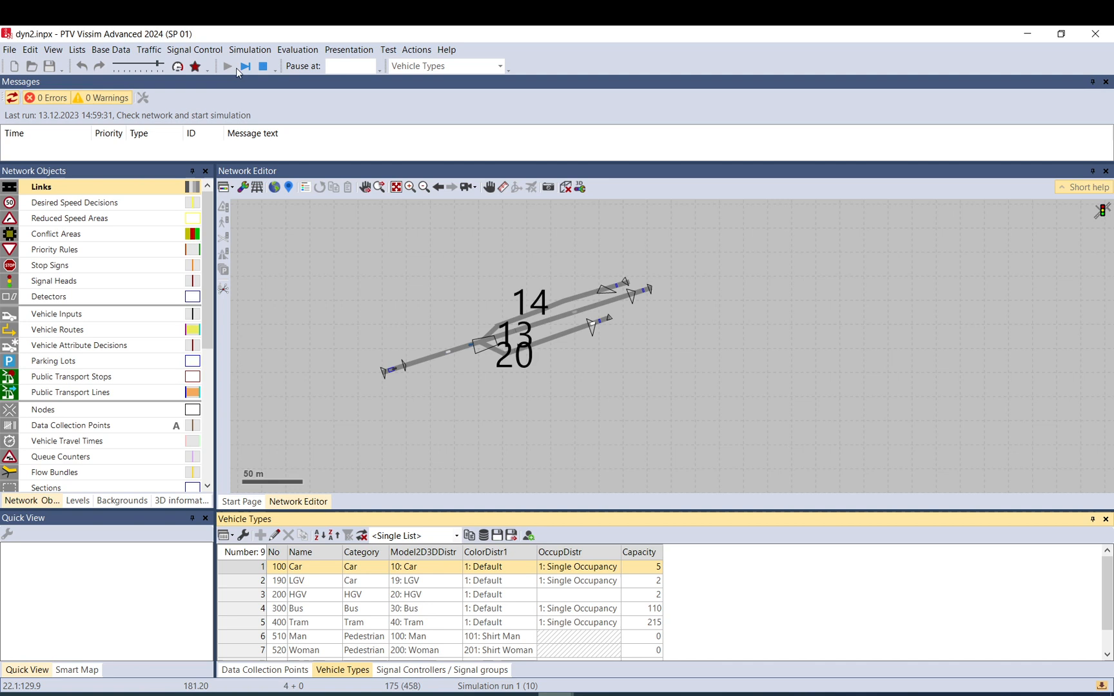
pyautogui.click(227, 66)
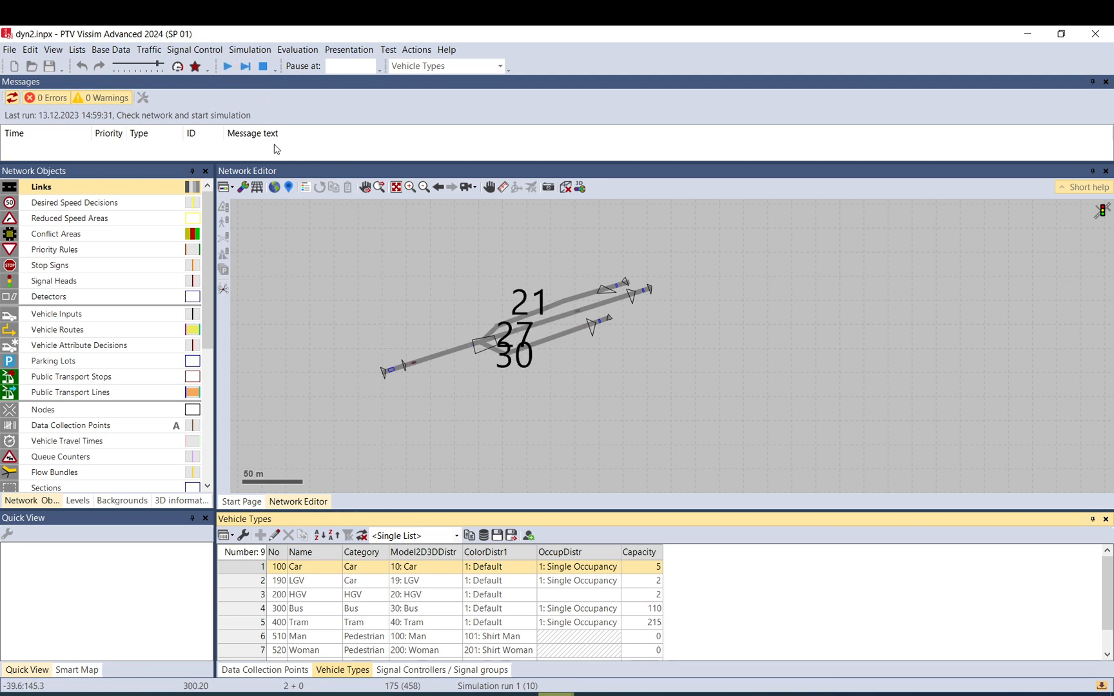
pyautogui.moveTo(444, 154)
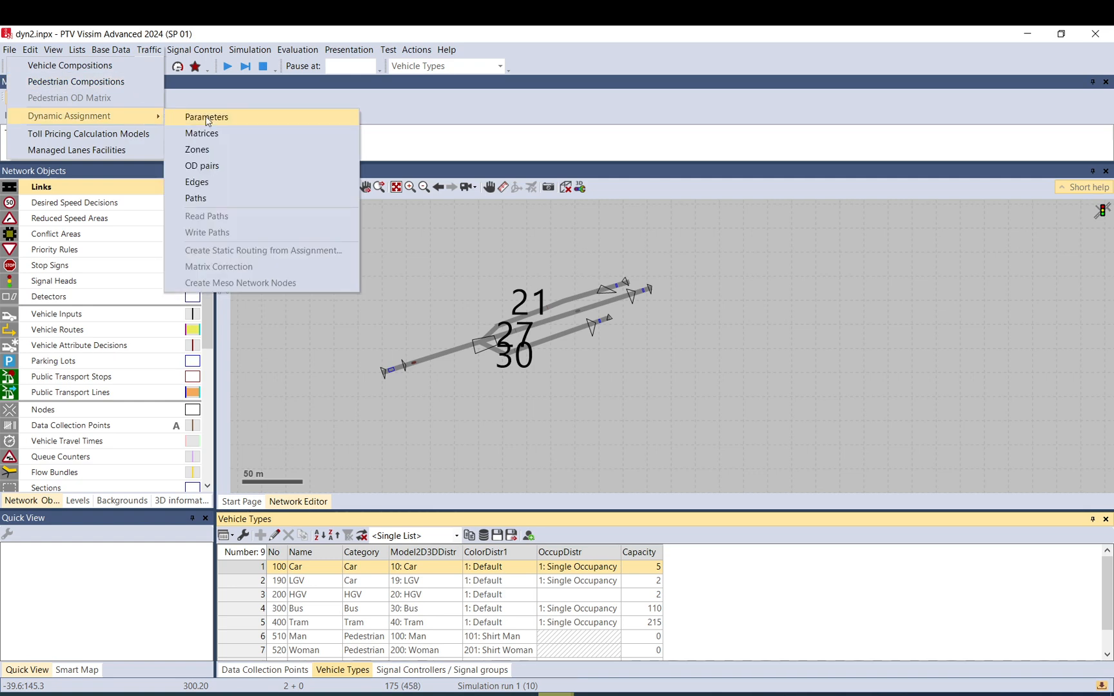
pyautogui.click(206, 116)
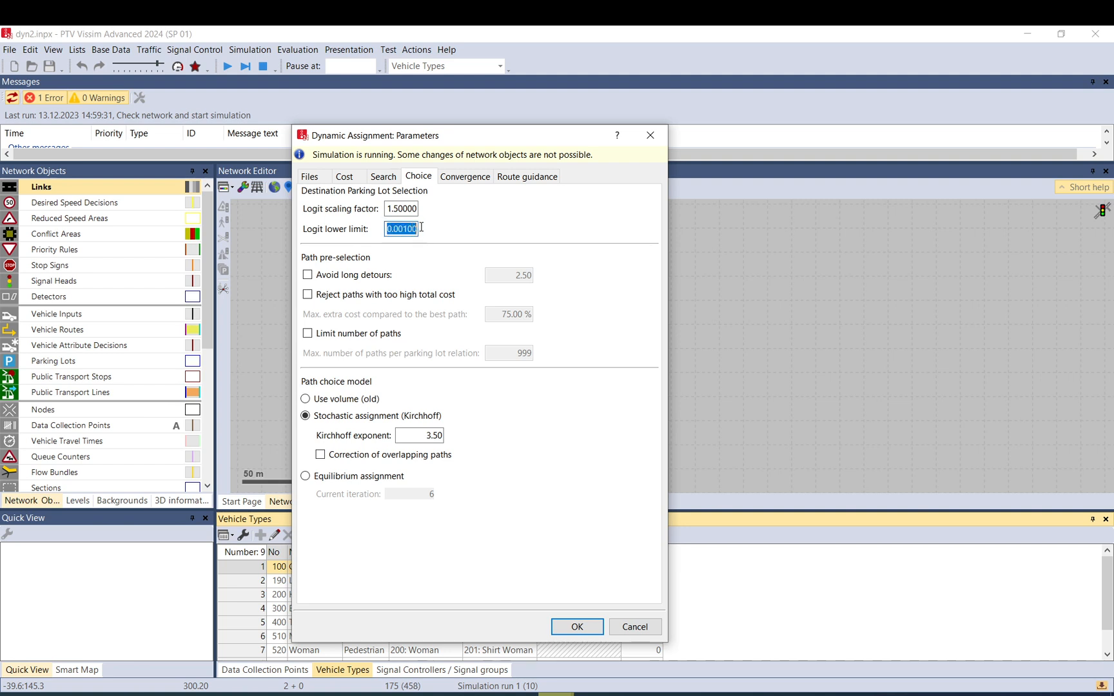
pyautogui.moveTo(352, 225)
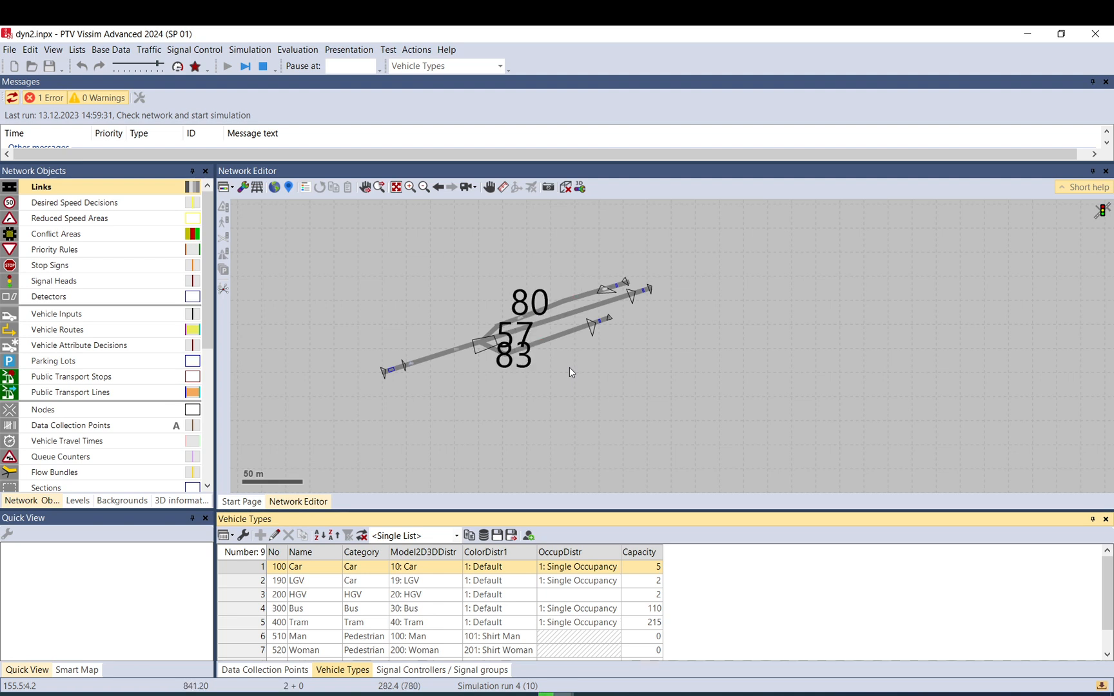
# - Stop the simulation and change Car's parking-lot departure GenCost coefficient to -0.5
pyautogui.click(263, 66)
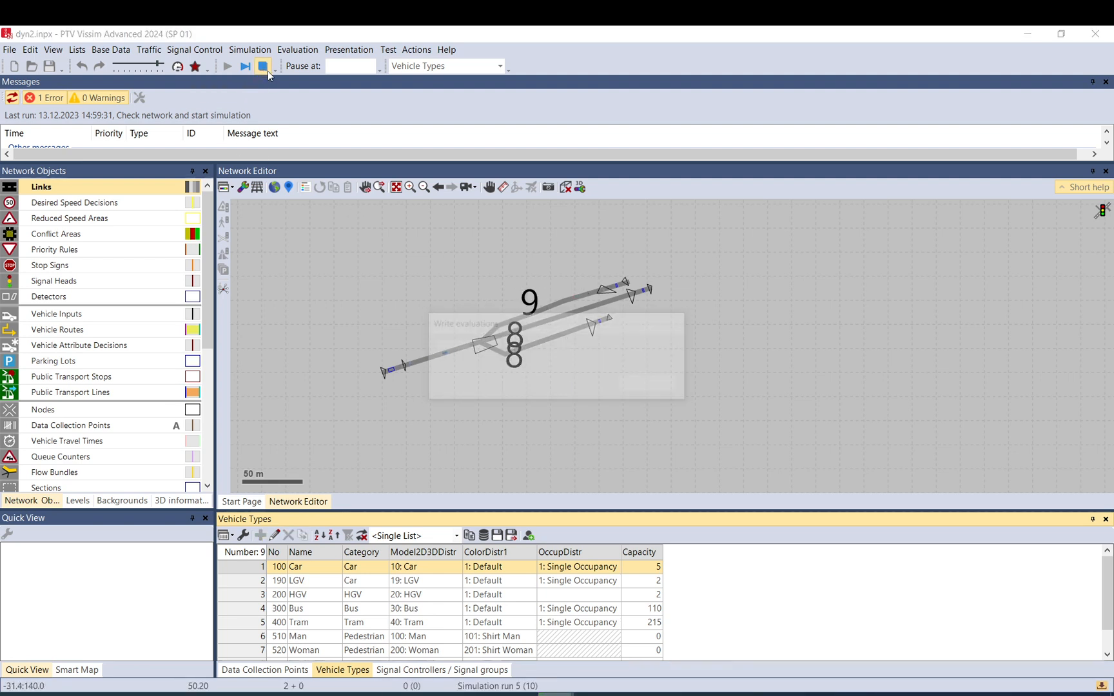
pyautogui.click(263, 66)
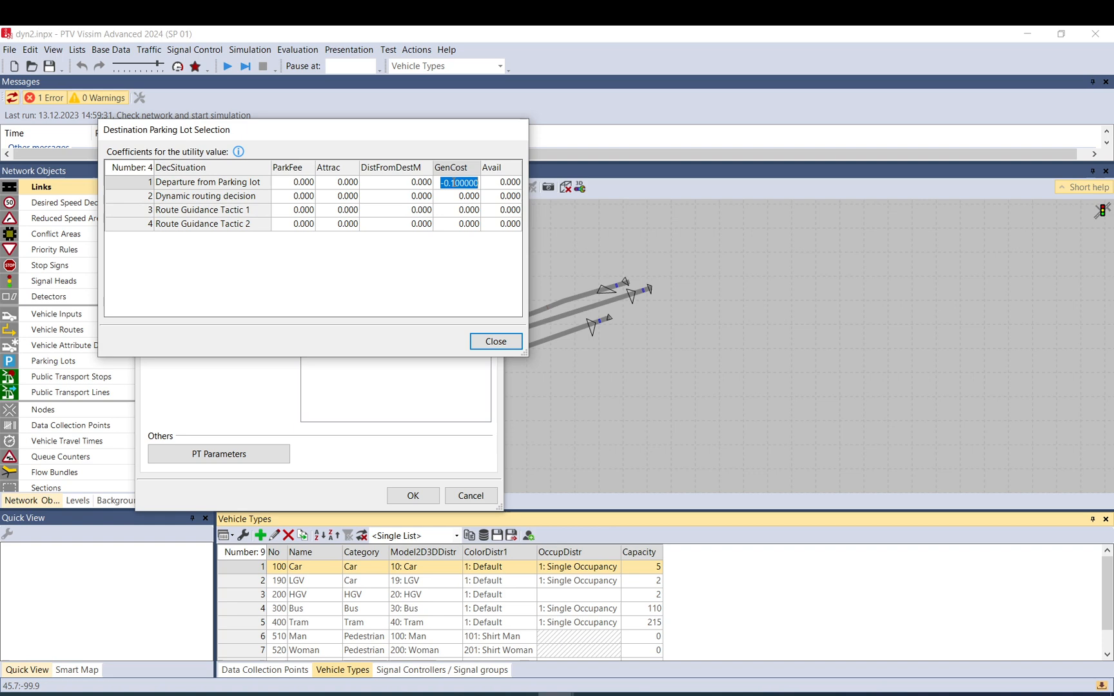
pyautogui.write('-0.50000')
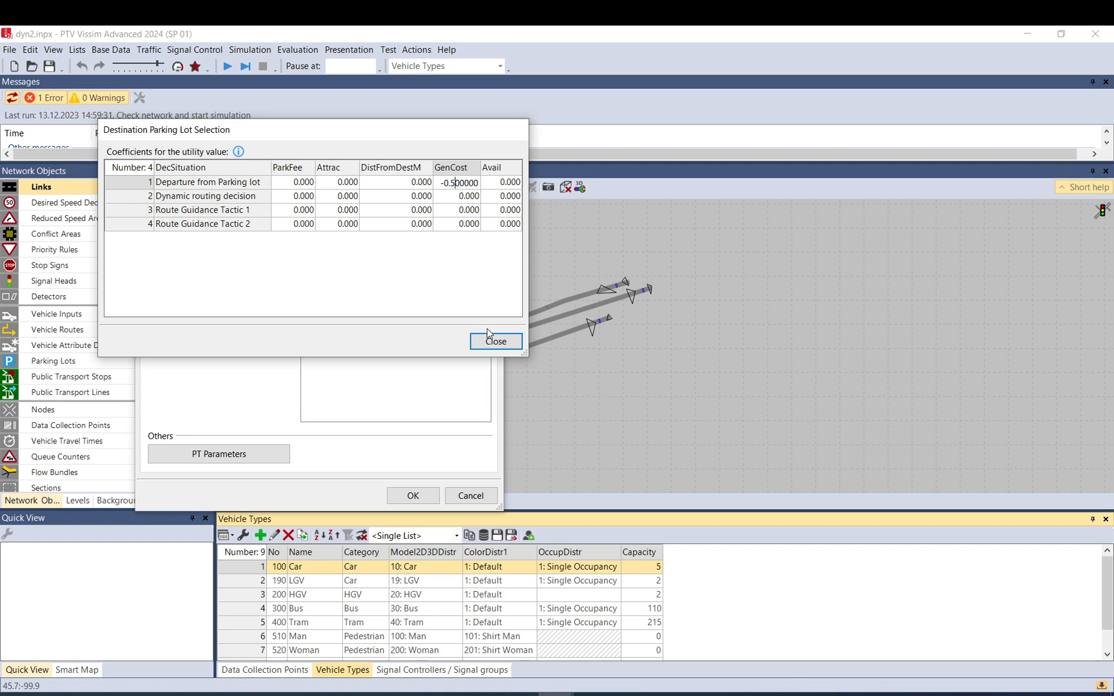
pyautogui.click(495, 342)
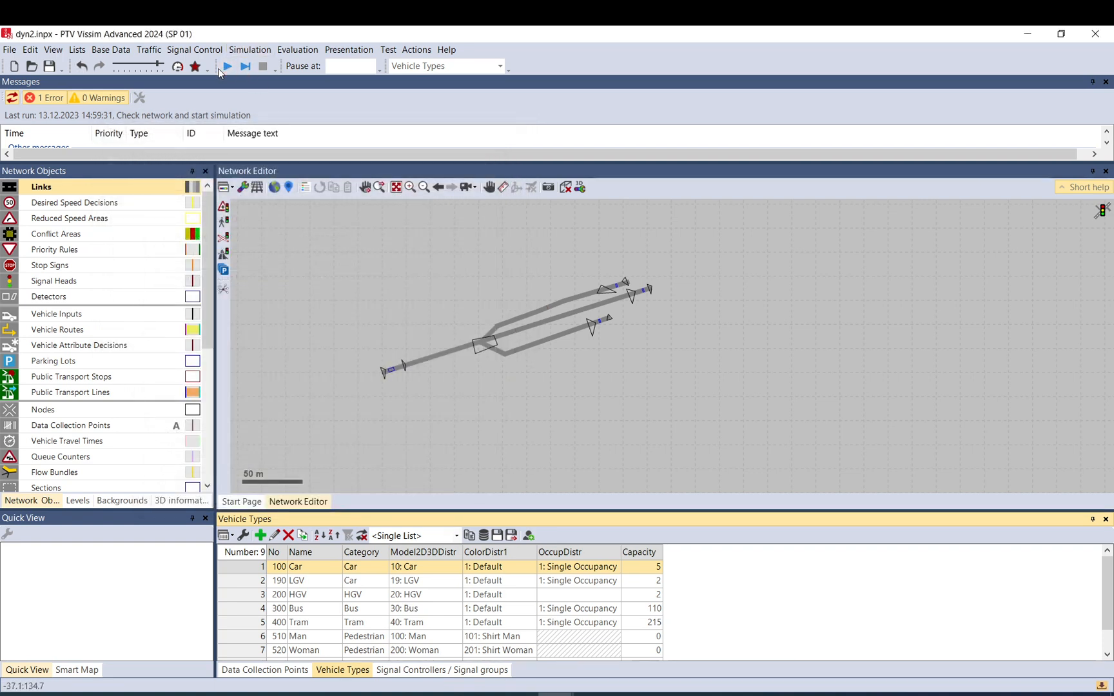
# - Start the simulation runs again with the -0.5 coefficient
pyautogui.click(225, 65)
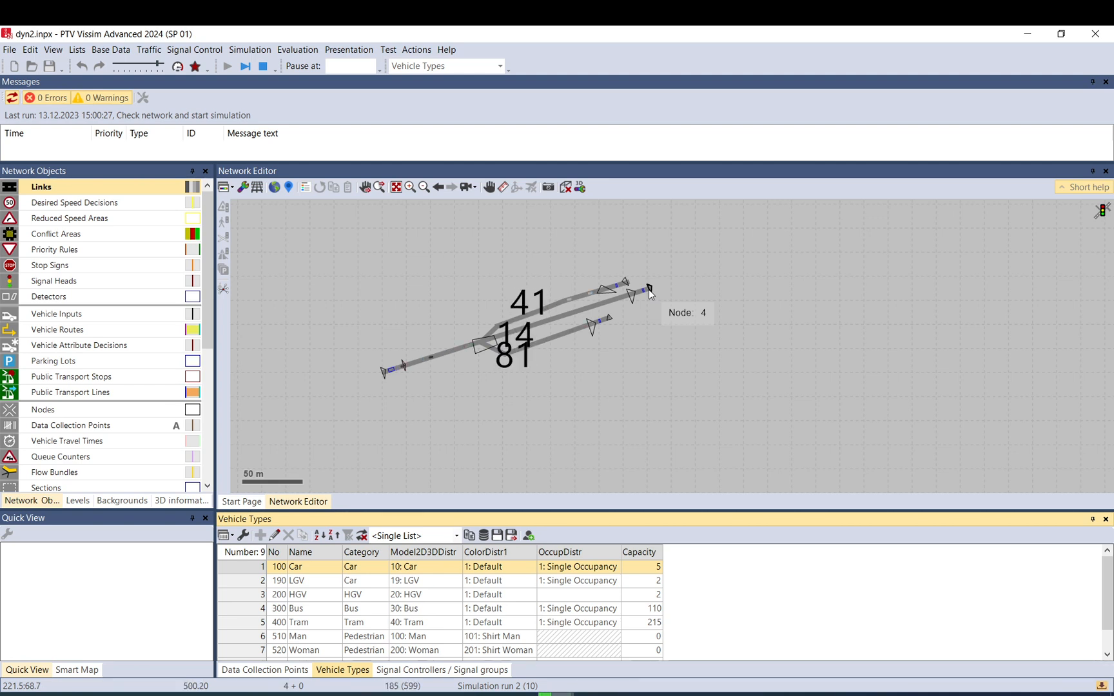
pyautogui.moveTo(572, 337)
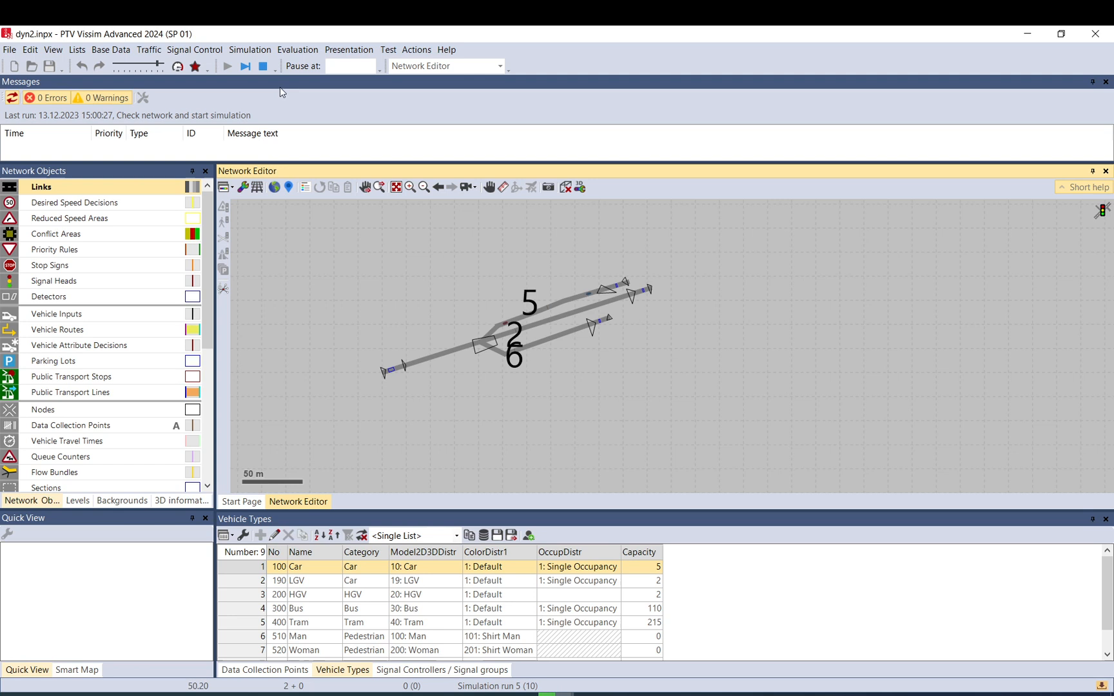
# - Add a 2.7 m reduced speed area on lane 3-1 at 31.878 m, then restart the simulation
pyautogui.click(56, 234)
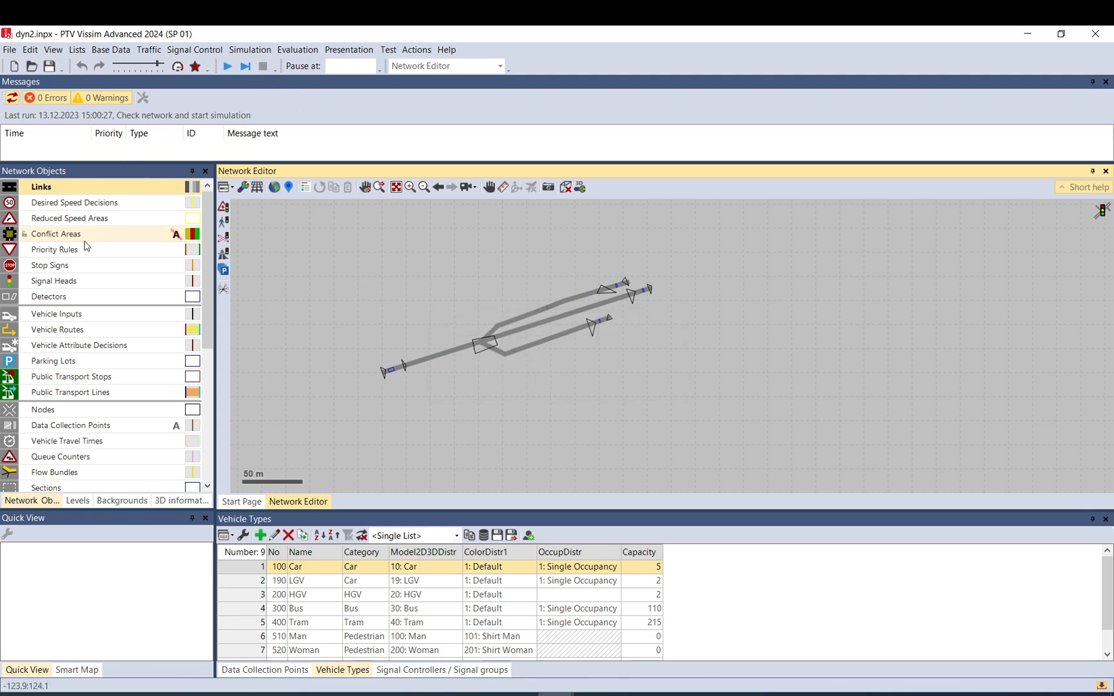
pyautogui.click(74, 218)
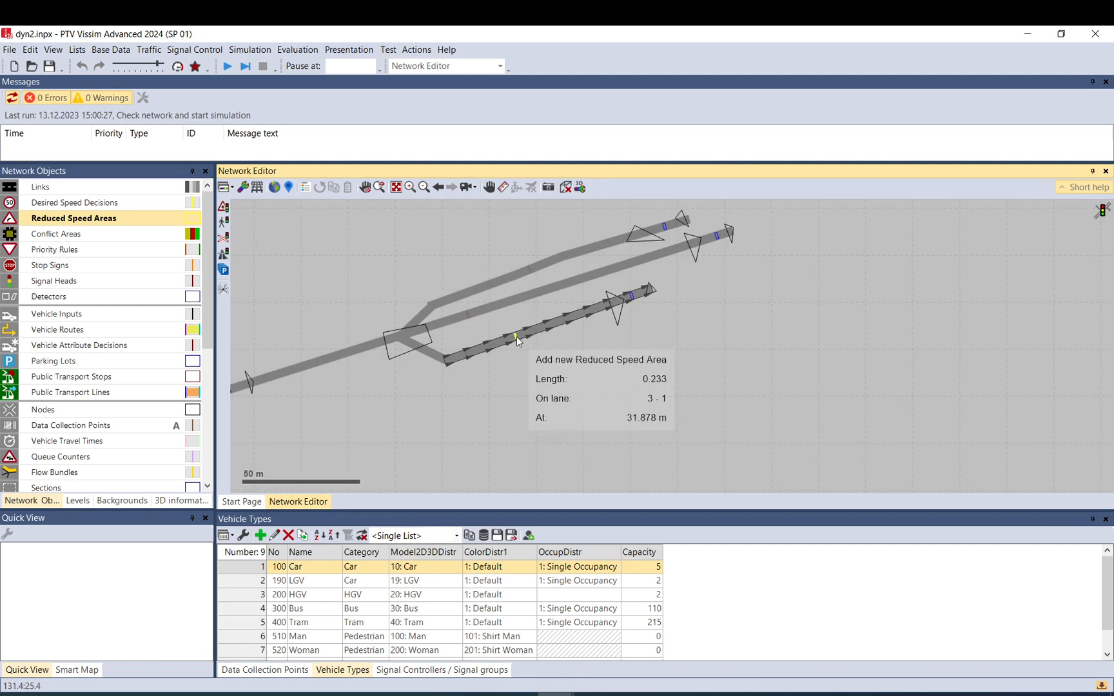
pyautogui.click(515, 341)
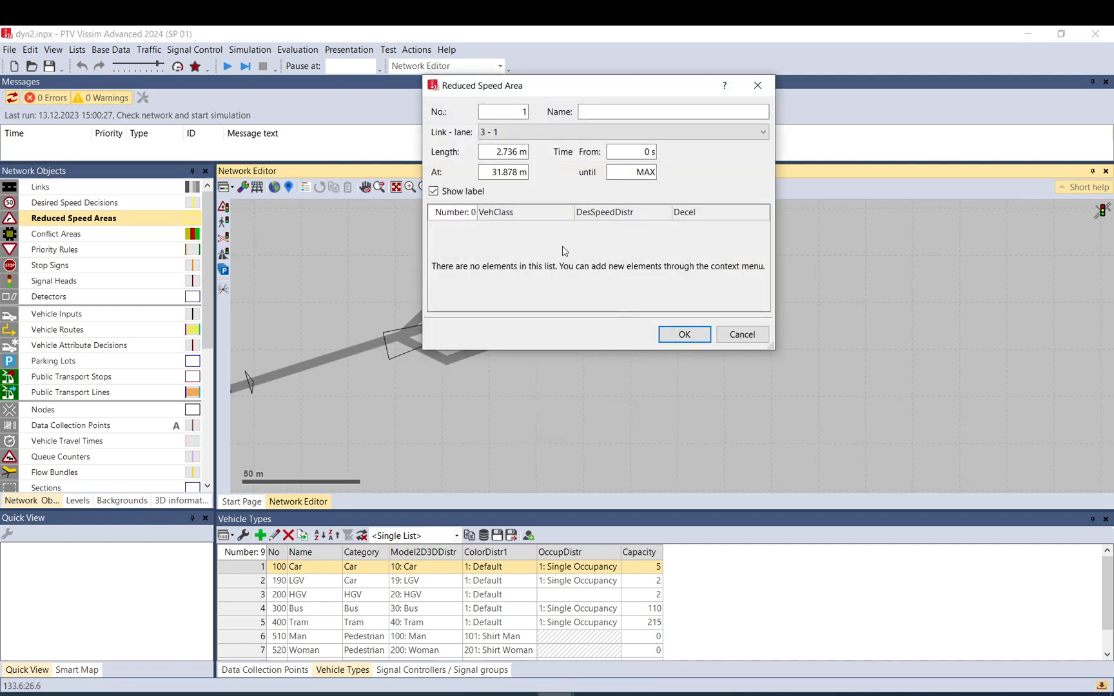
pyautogui.click(684, 335)
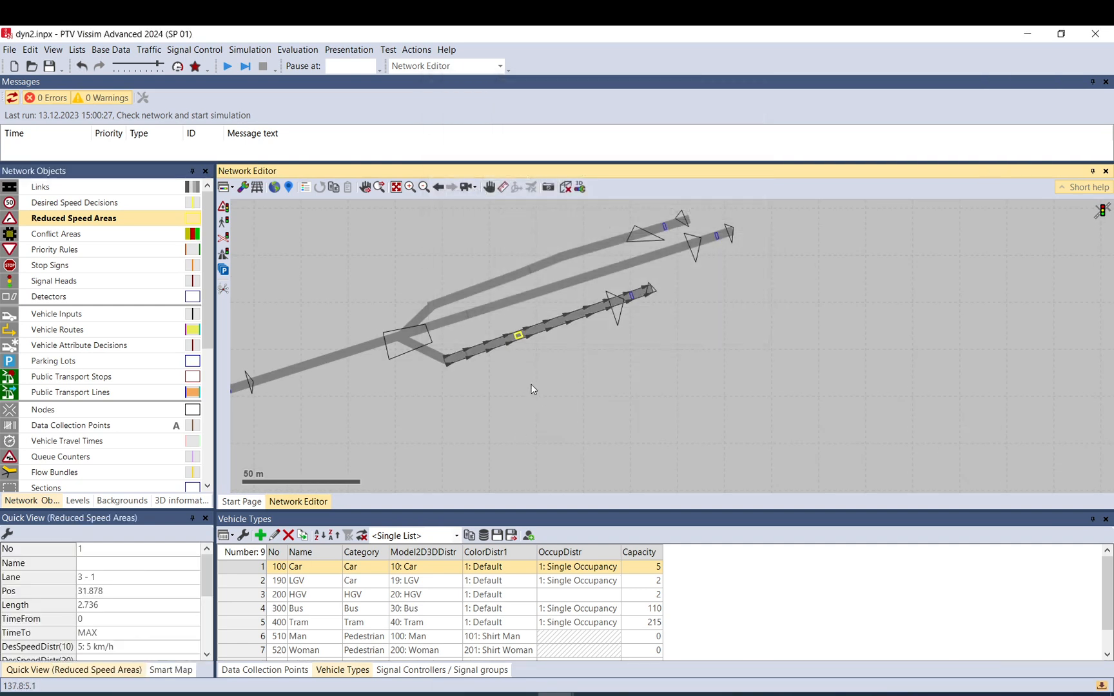
pyautogui.click(225, 65)
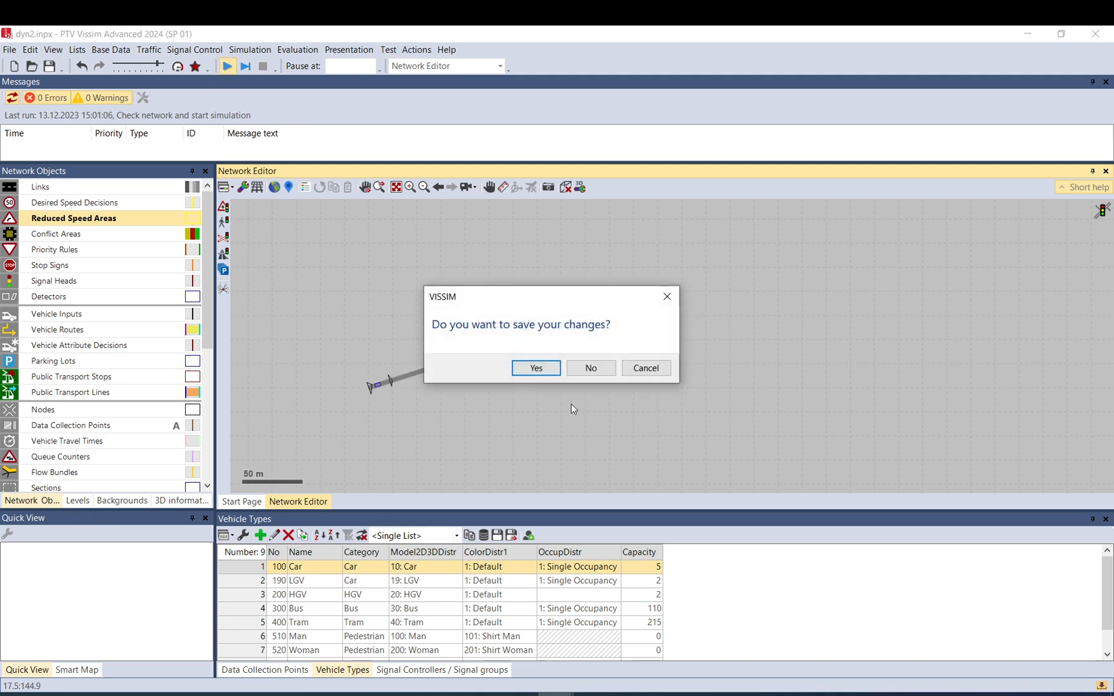
# - Dismiss the save prompt and alternate Single Step and Continuous until the runs finish with one warning
pyautogui.click(535, 367)
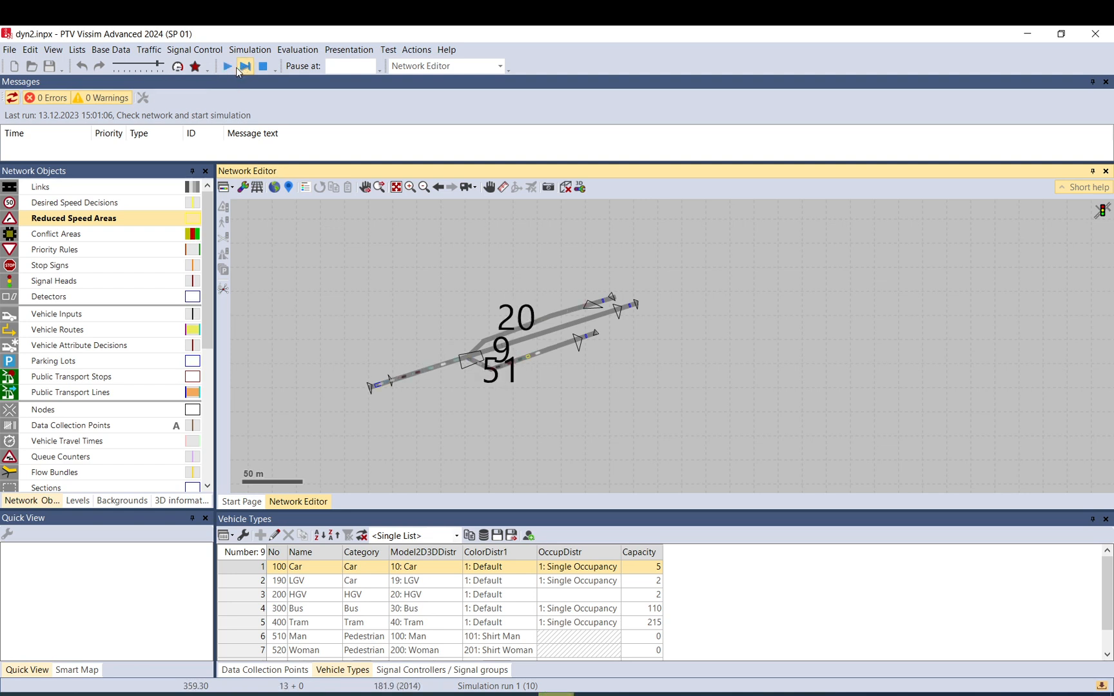
pyautogui.click(245, 65)
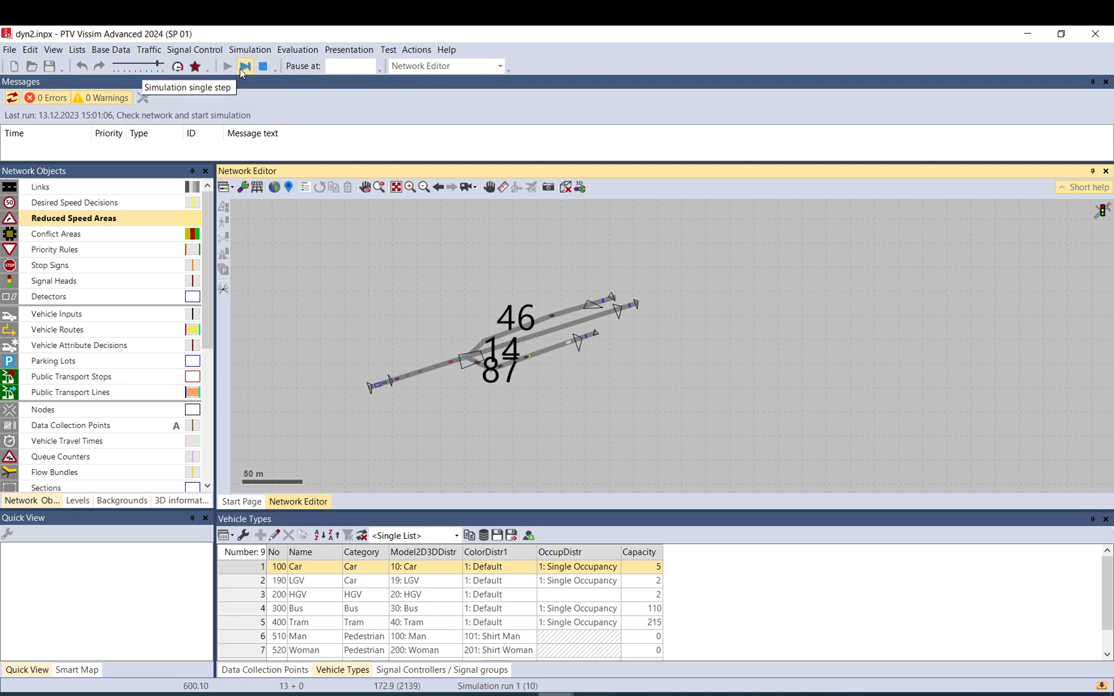
pyautogui.click(245, 66)
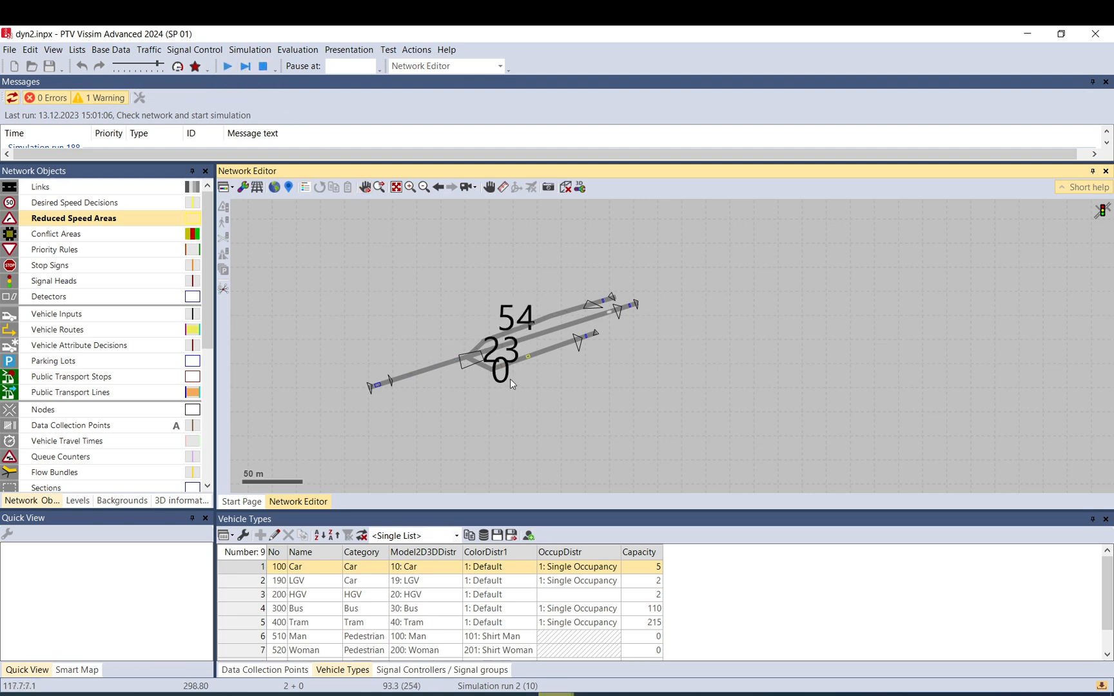
pyautogui.moveTo(558, 360)
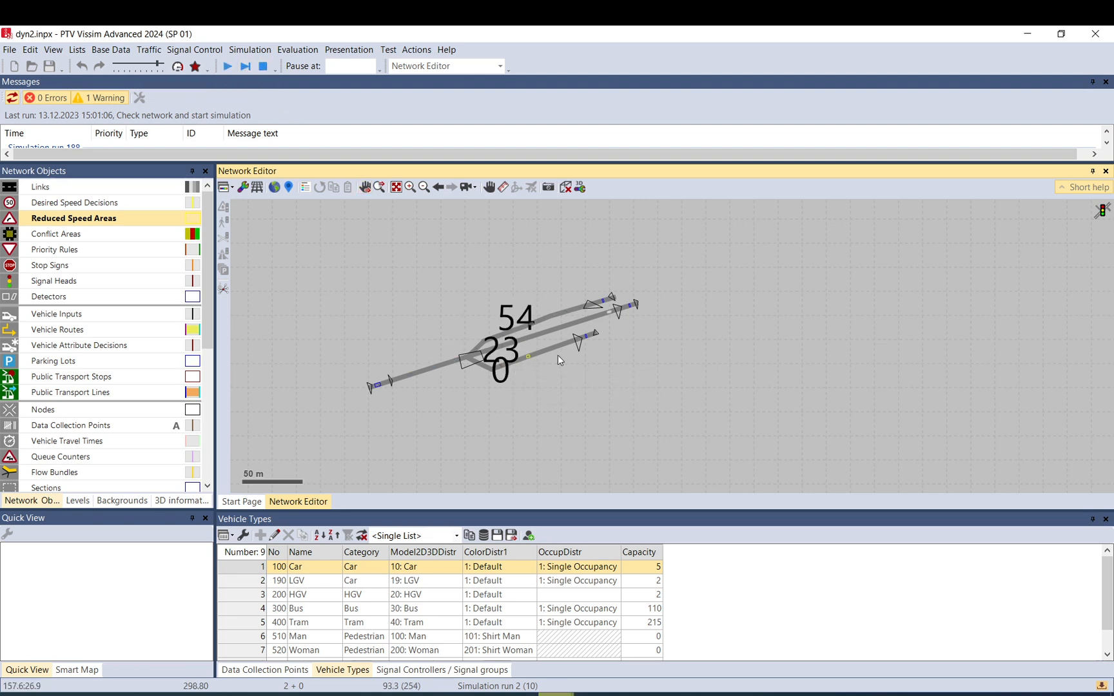
pyautogui.click(227, 65)
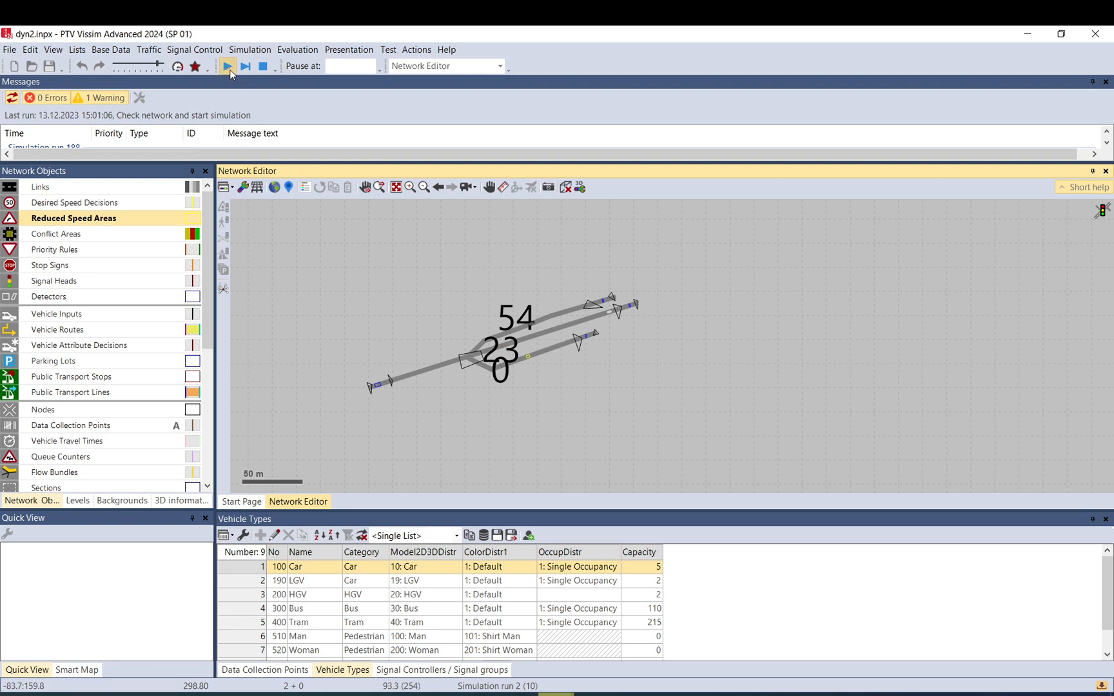
pyautogui.click(225, 66)
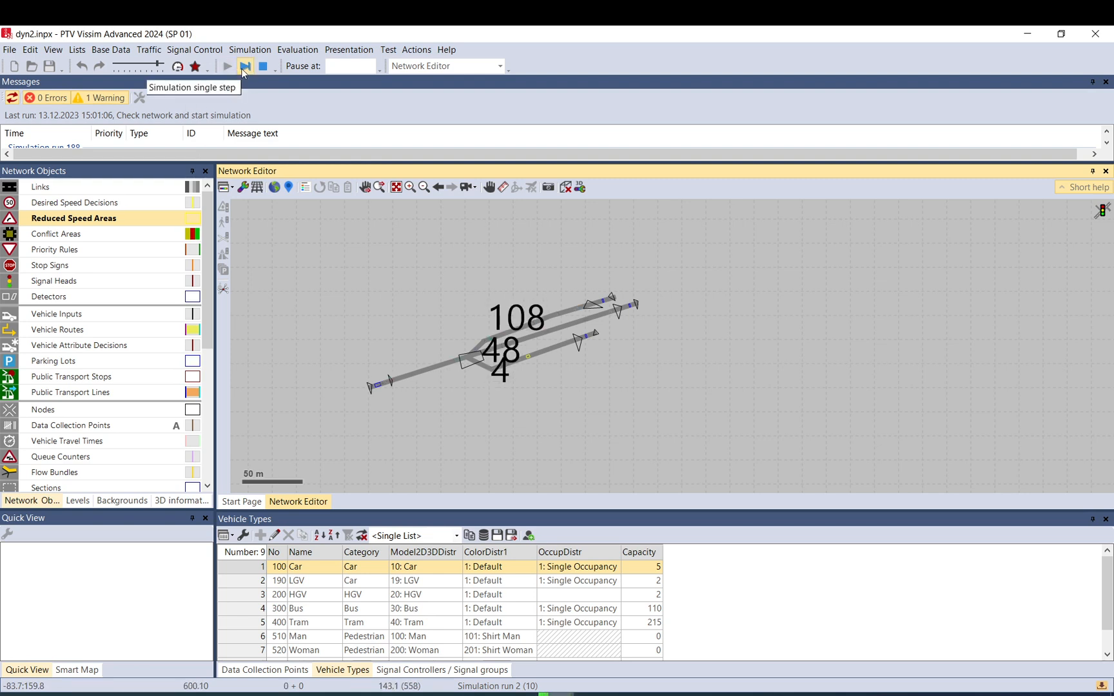
pyautogui.click(245, 66)
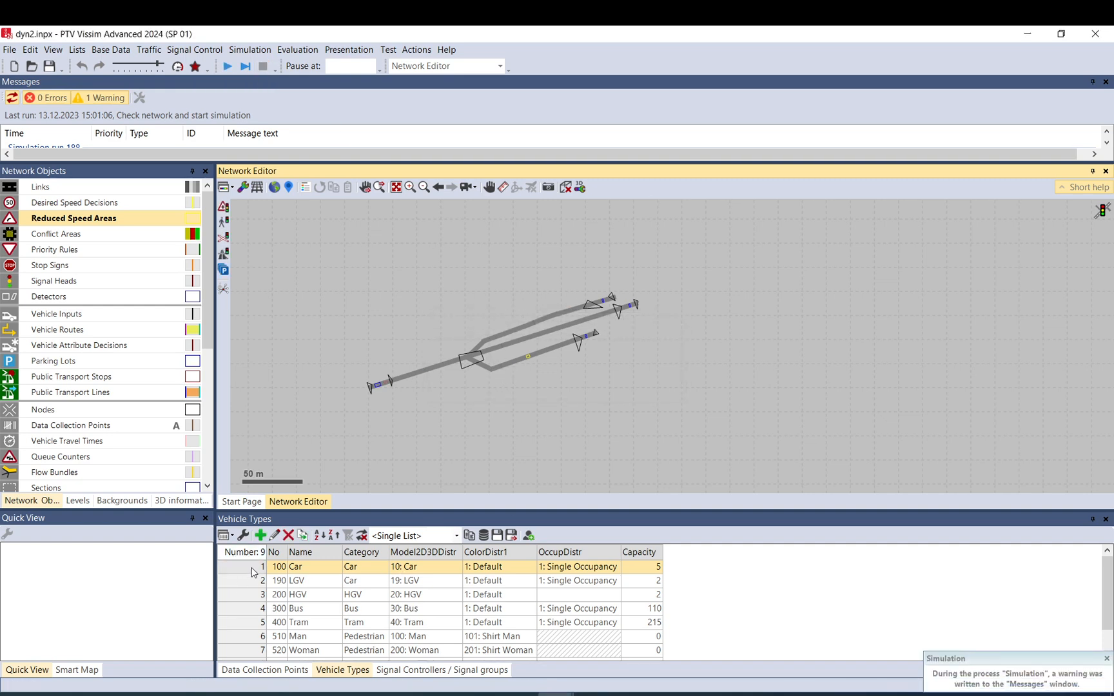
# - Set Car's Destination Parking Lot Selection GenCost coefficient to -0.05 and start a new run
pyautogui.doubleClick(294, 566)
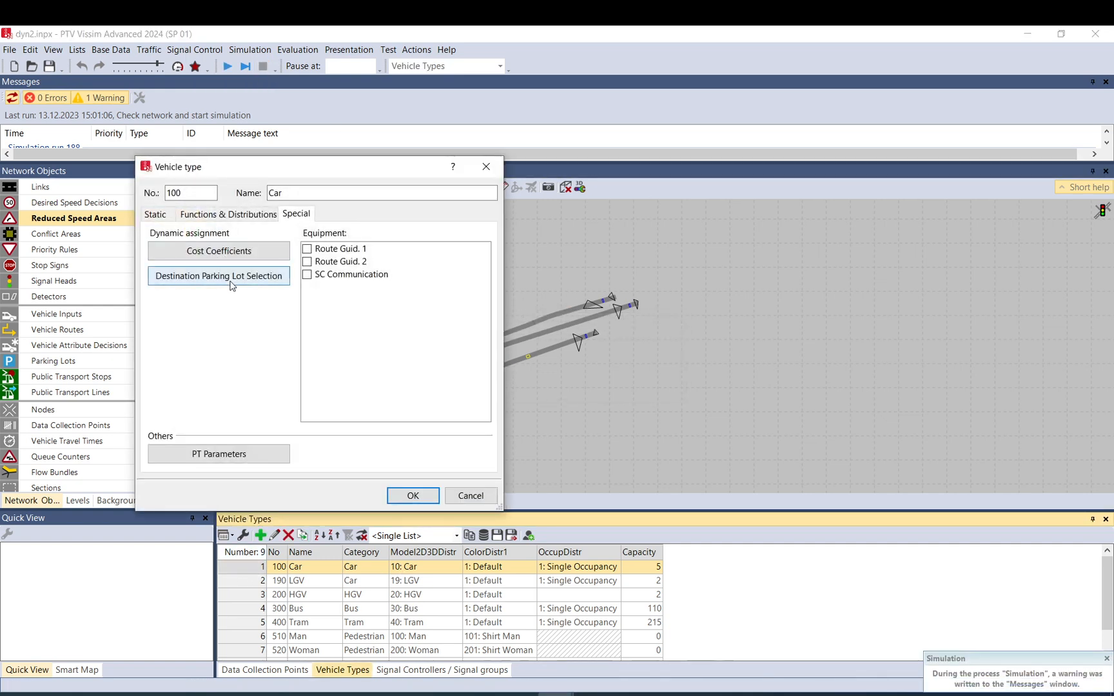
pyautogui.click(217, 276)
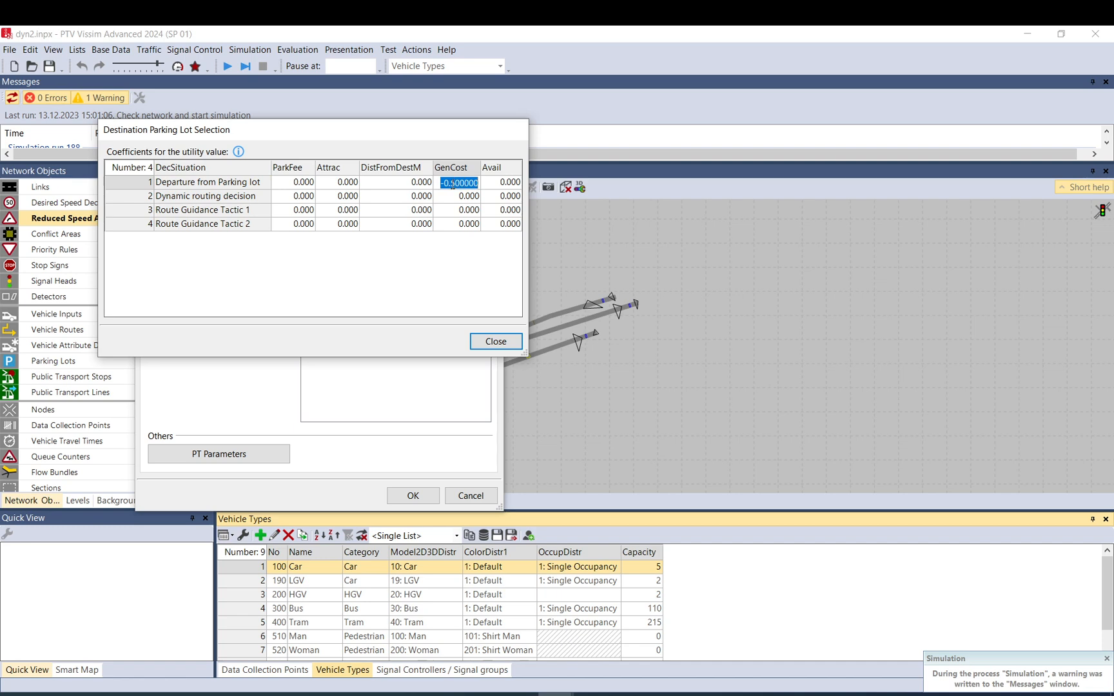
pyautogui.write('-0.05')
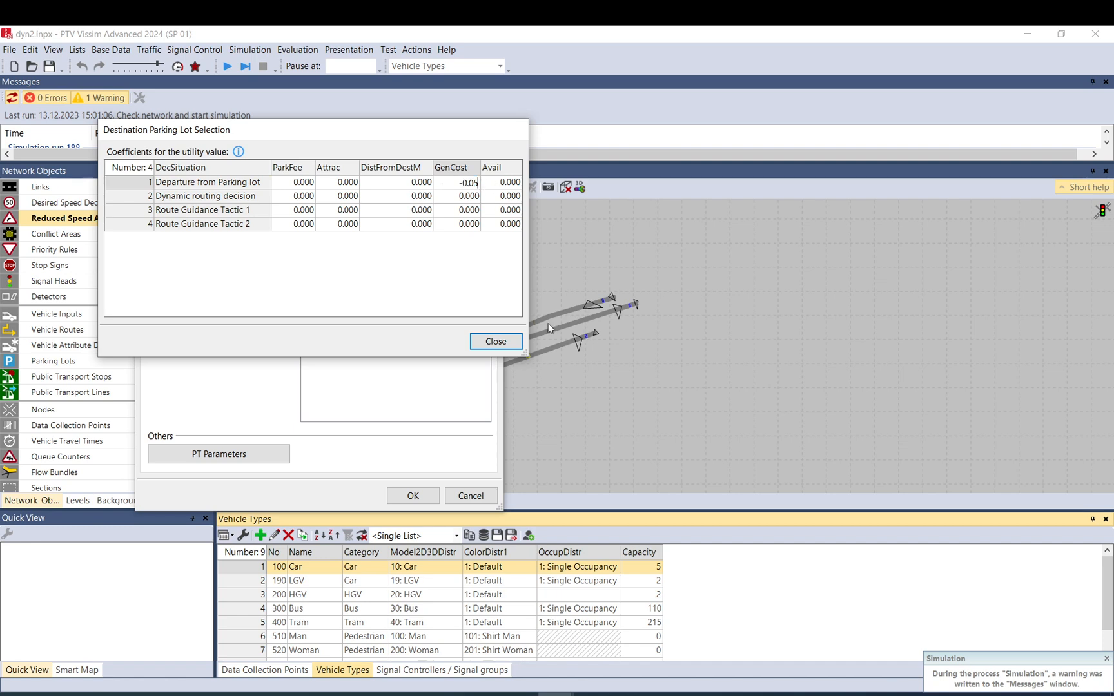
pyautogui.click(495, 342)
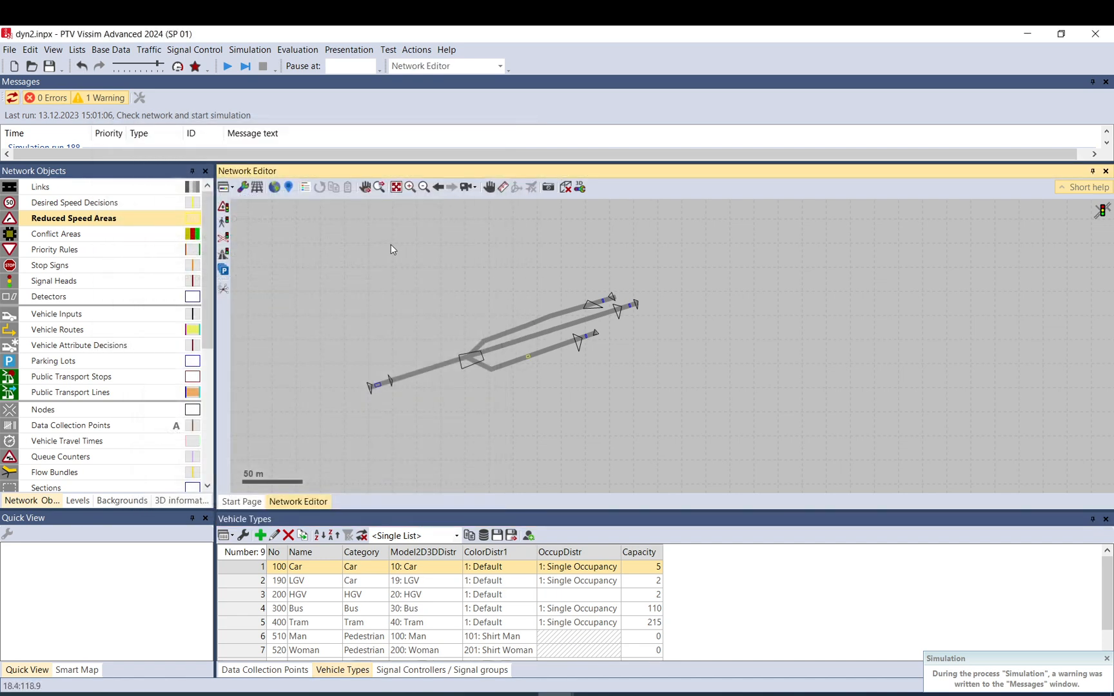
pyautogui.click(226, 66)
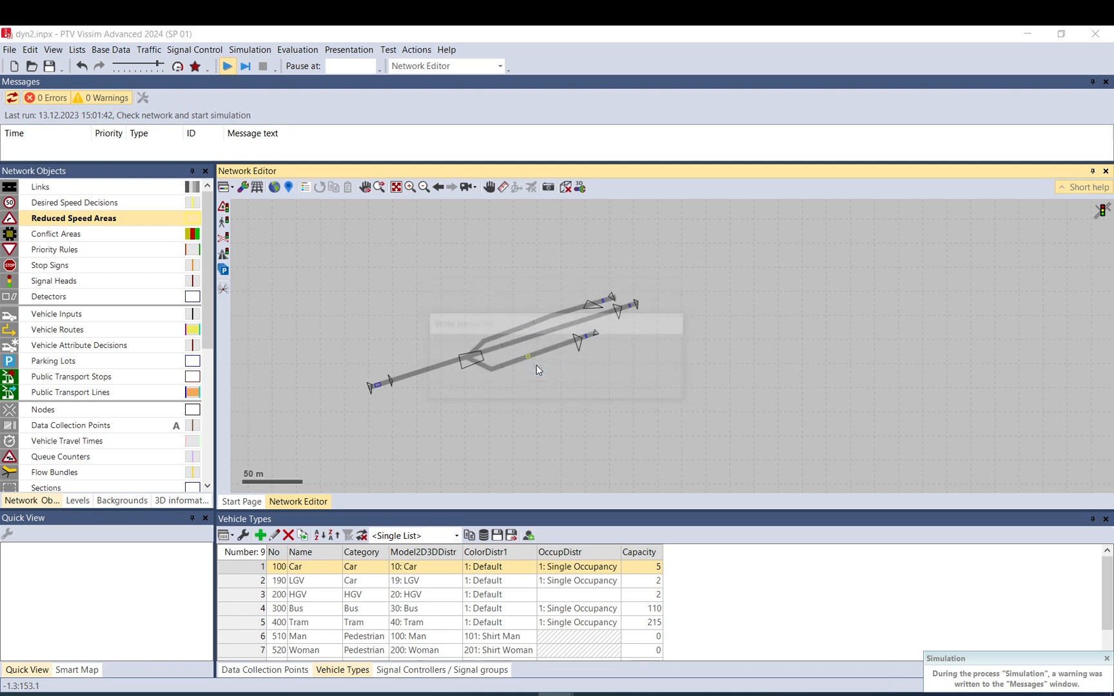
# - Dismiss the save prompt, let the runs reach 5 of 10, then stop the simulation
pyautogui.click(226, 65)
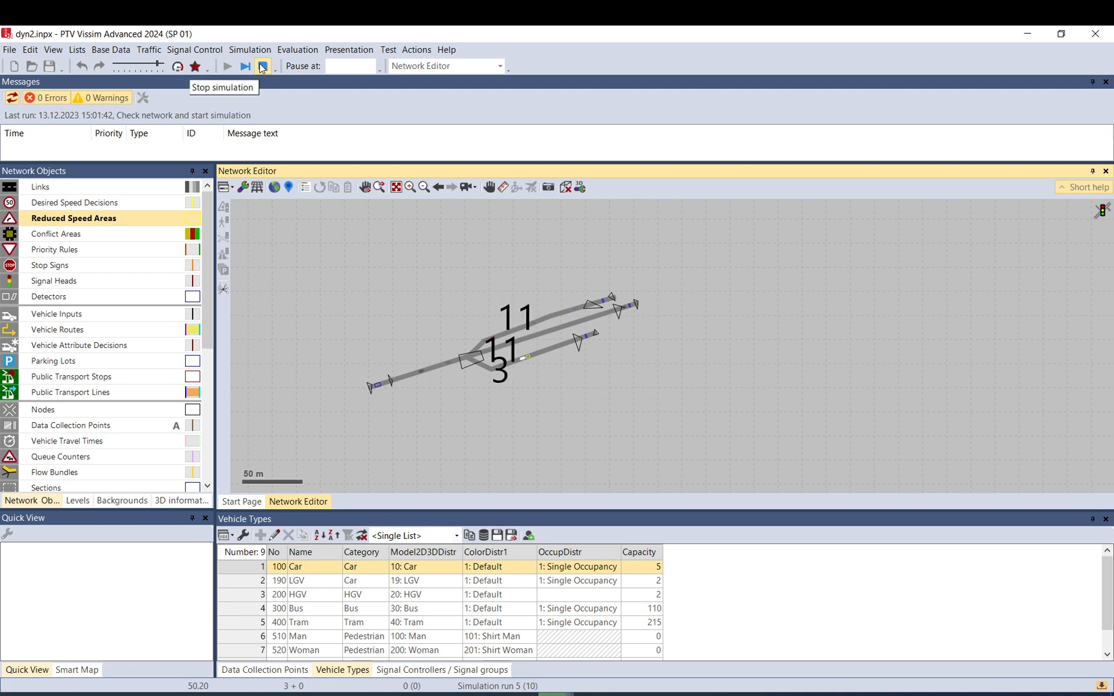
pyautogui.click(262, 66)
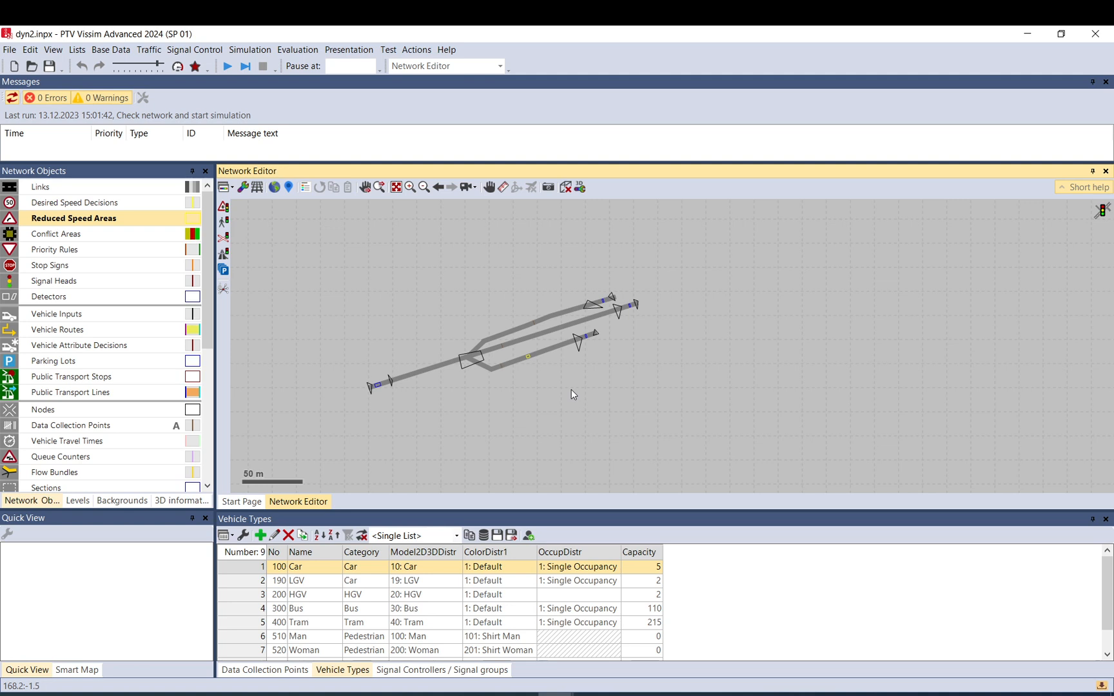
pyautogui.moveTo(597, 306)
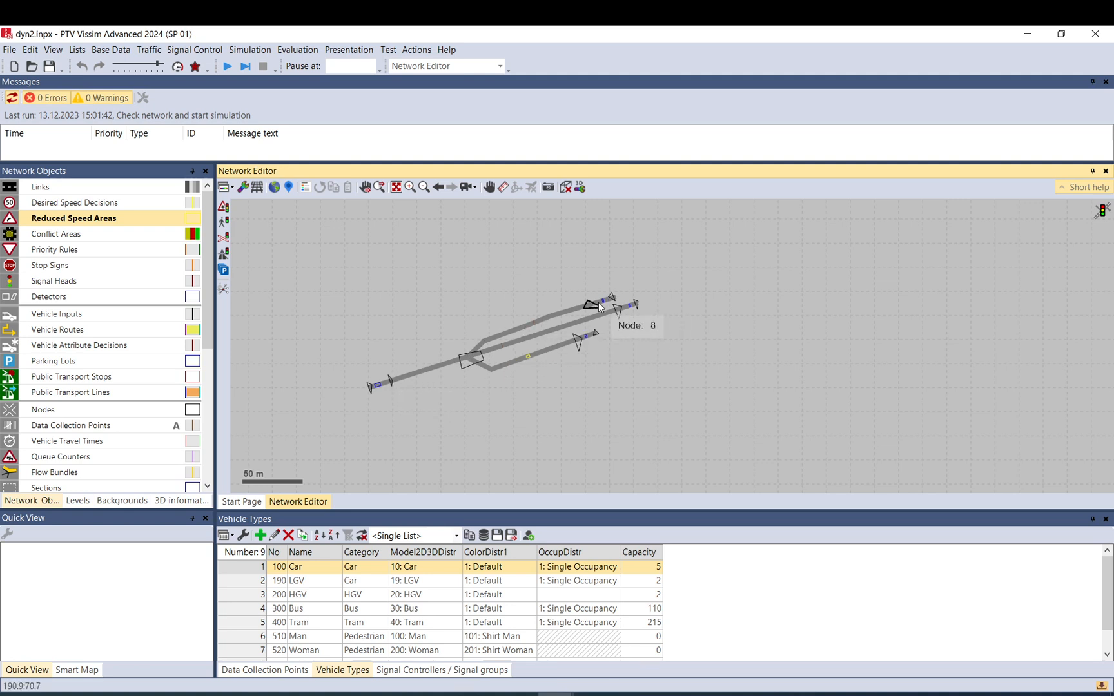
# - Inspect a parking lot in Quick View, then verify Car's parking-lot GenCost still reads -0.050
pyautogui.click(631, 304)
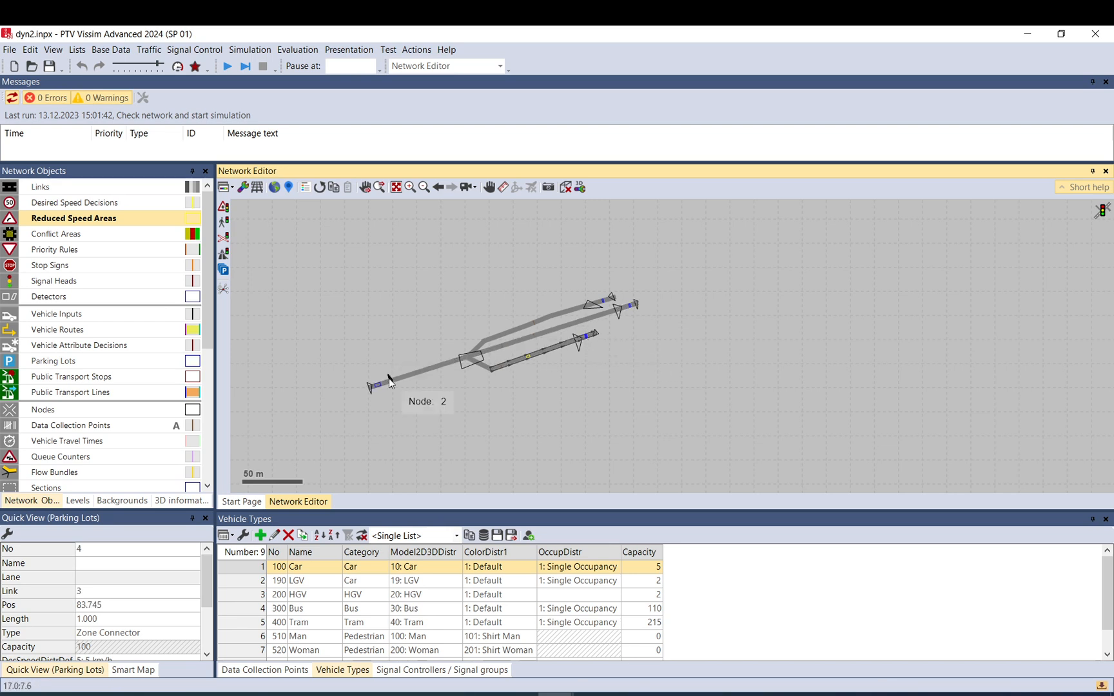
pyautogui.moveTo(654, 375)
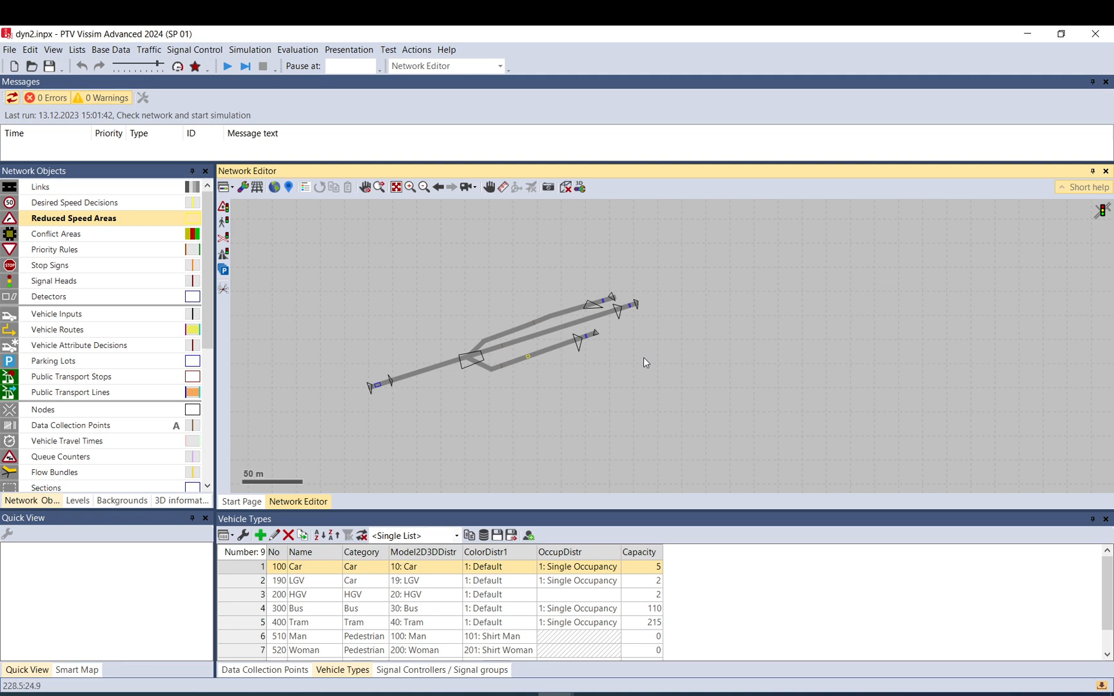
pyautogui.moveTo(548, 433)
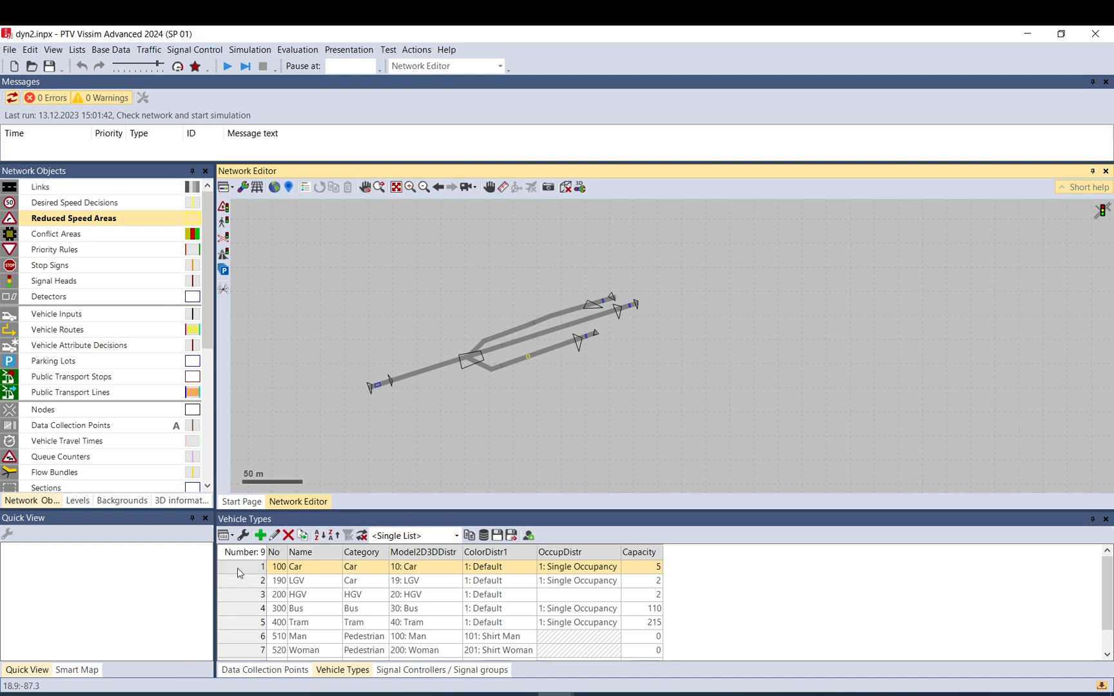
pyautogui.doubleClick(294, 568)
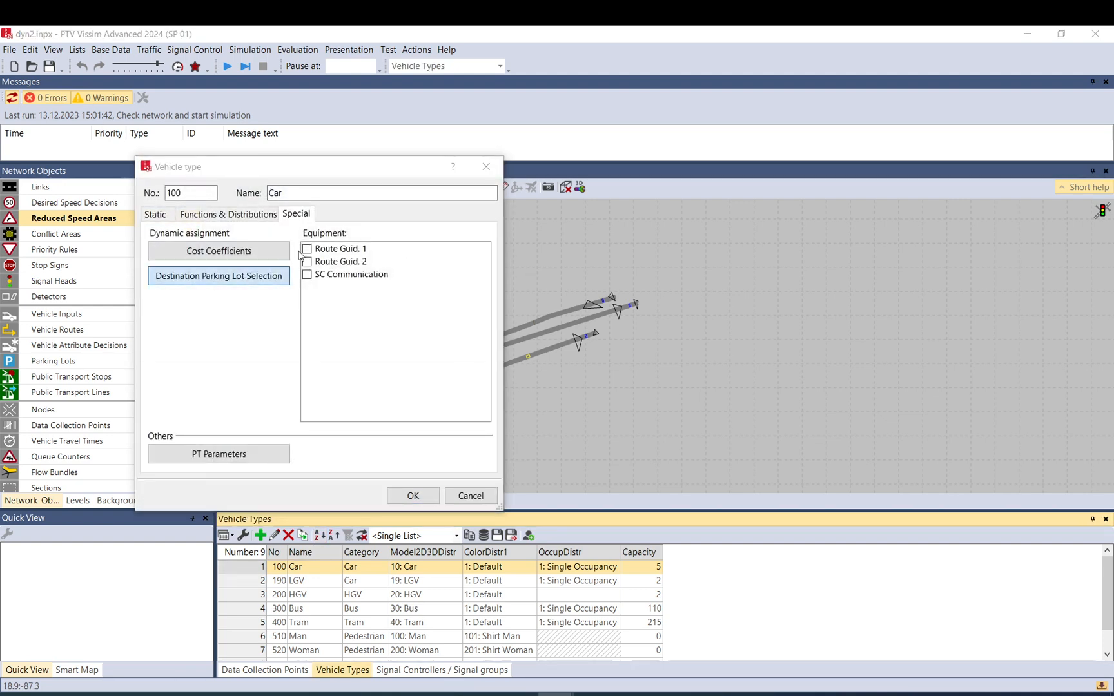
pyautogui.click(219, 276)
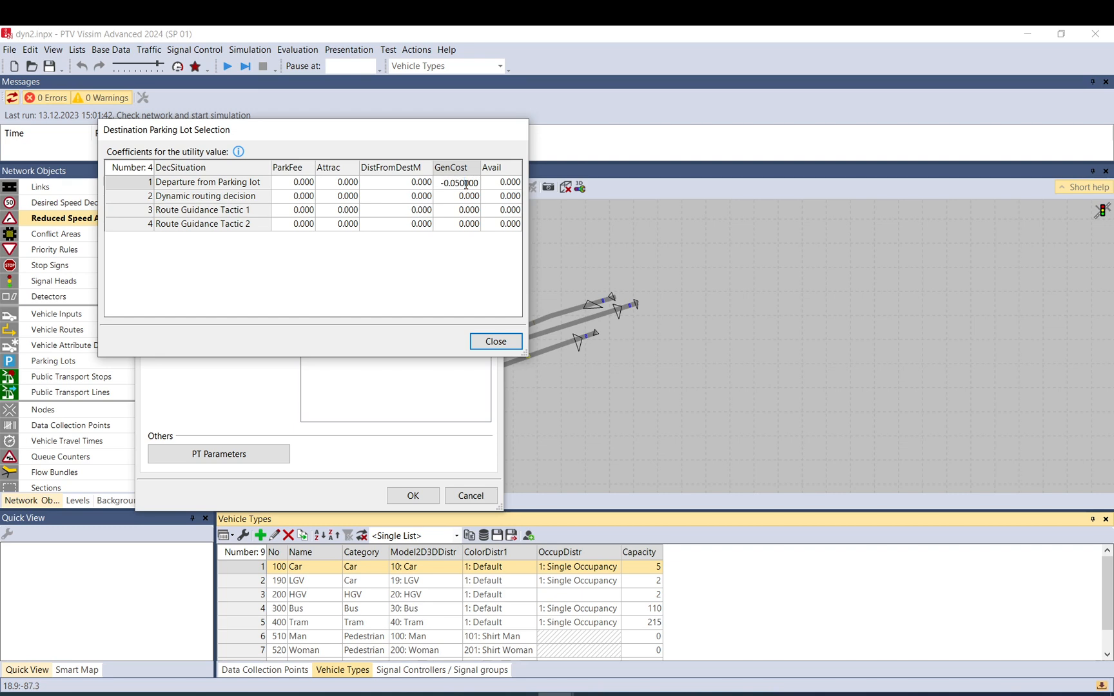
pyautogui.click(495, 342)
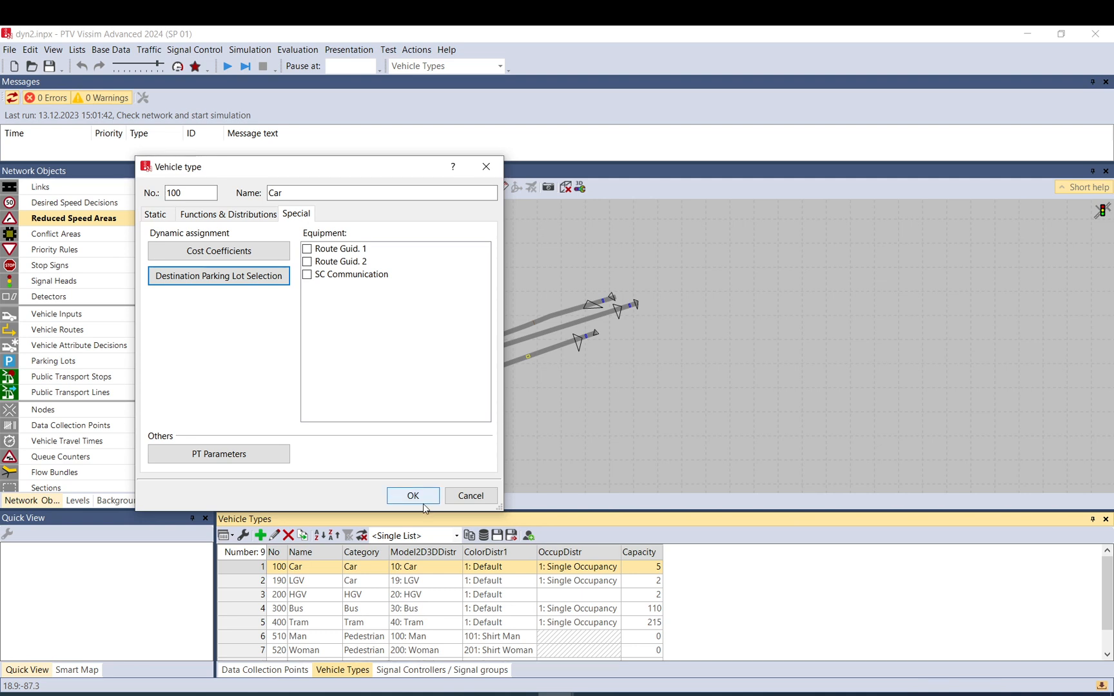
pyautogui.moveTo(421, 504)
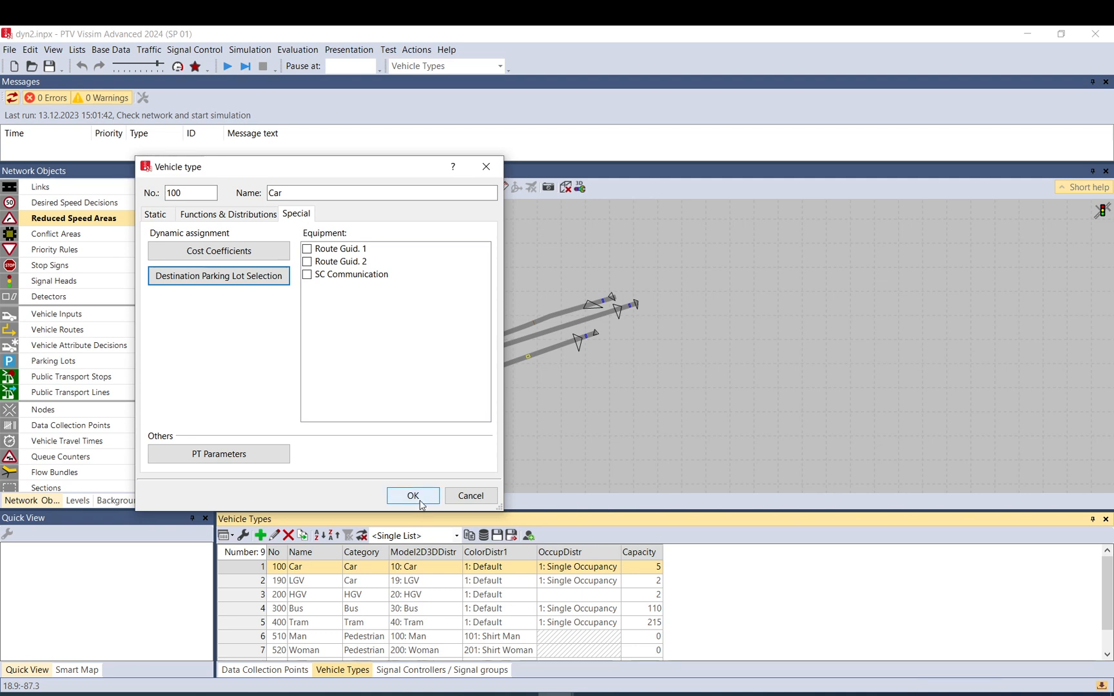